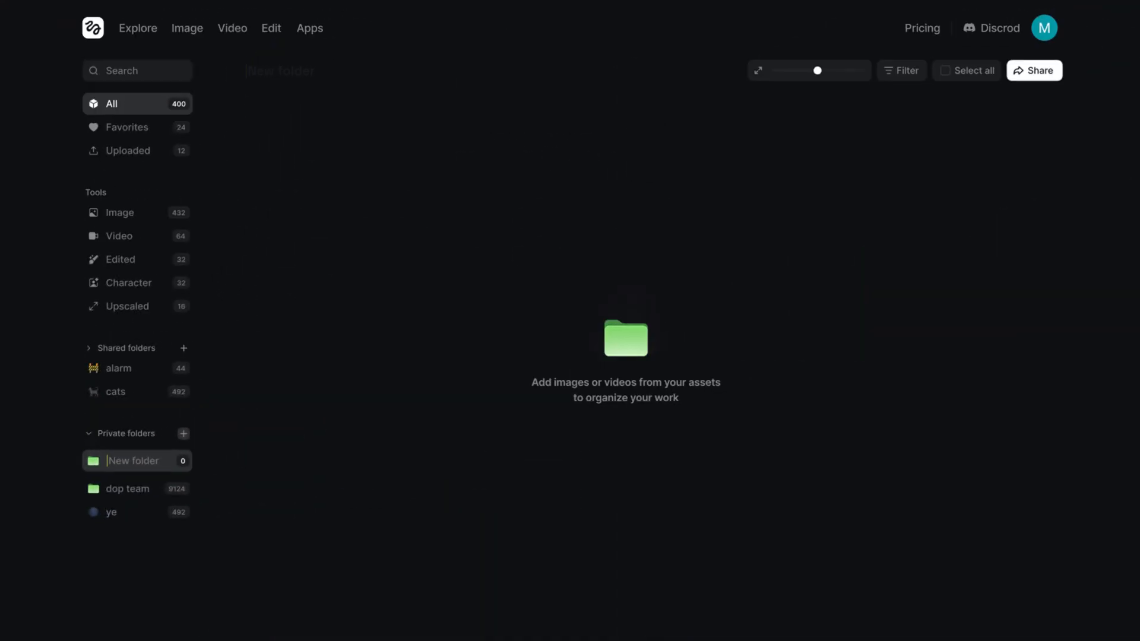
View all generated assets, then return to the Higgsfield homepage.
click(631, 179)
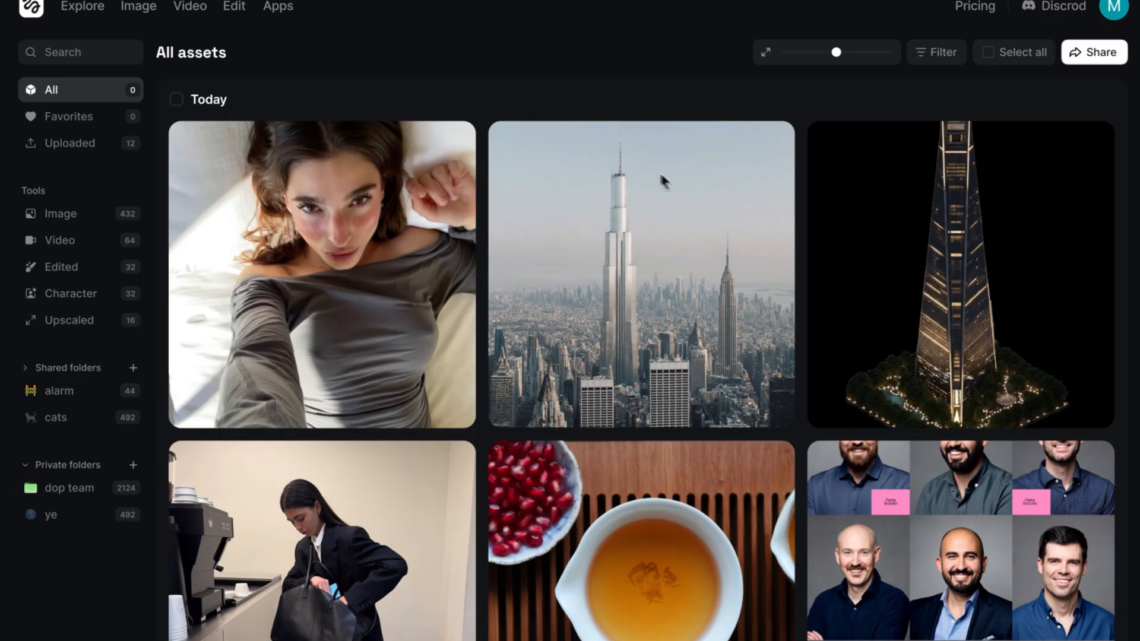
mouse_move(716, 186)
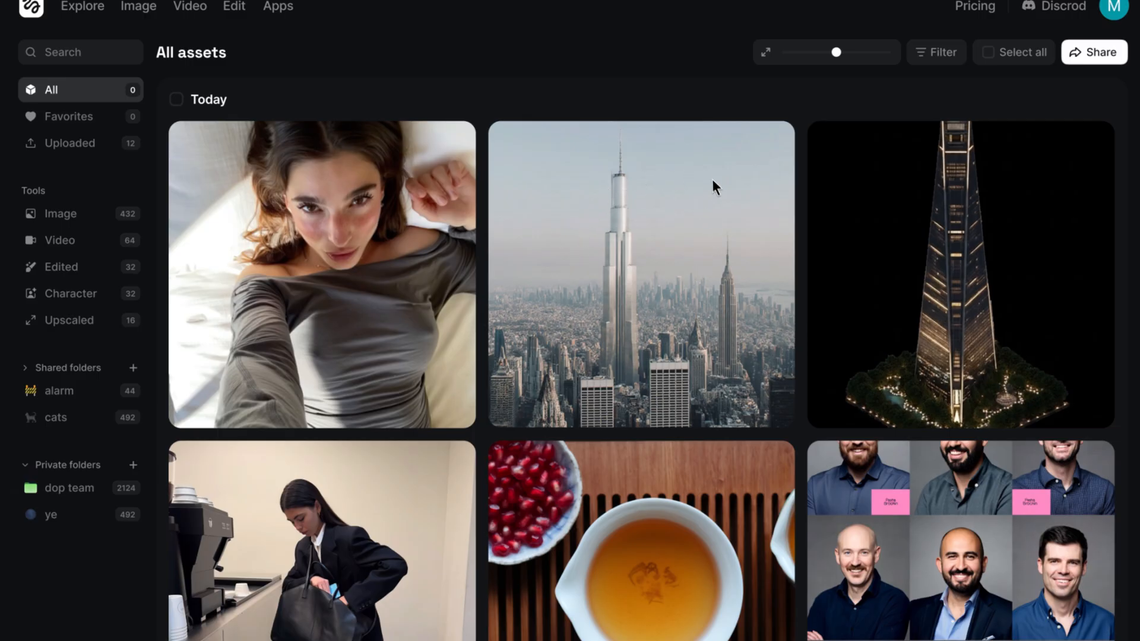
click(975, 7)
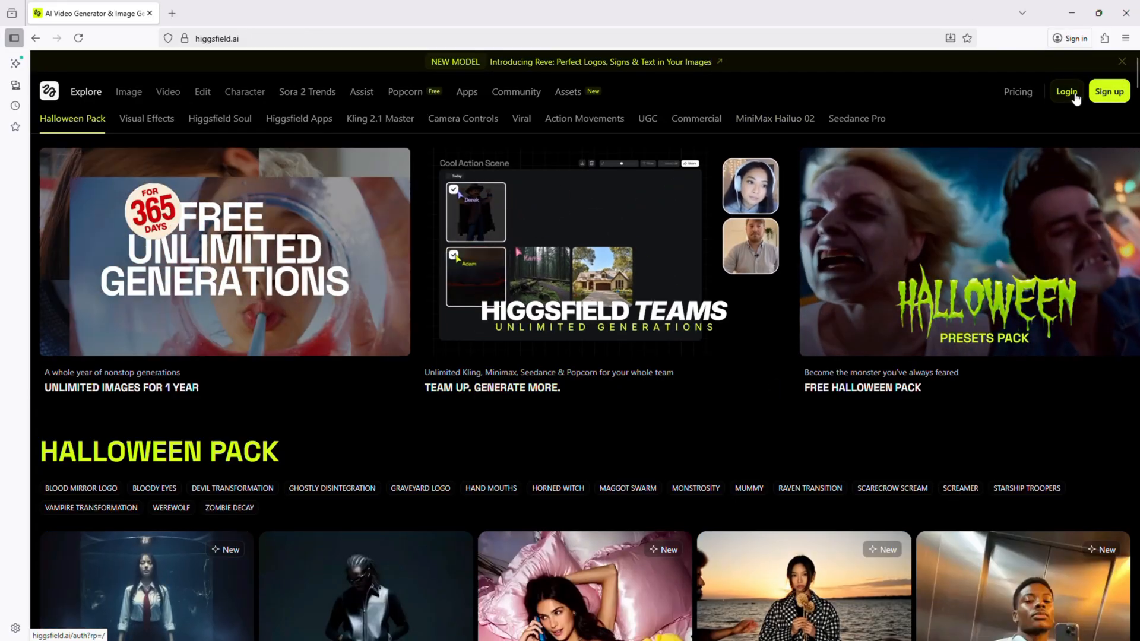
Sign in to Higgsfield and browse the homepage feeds and the Image tools menu.
click(1066, 92)
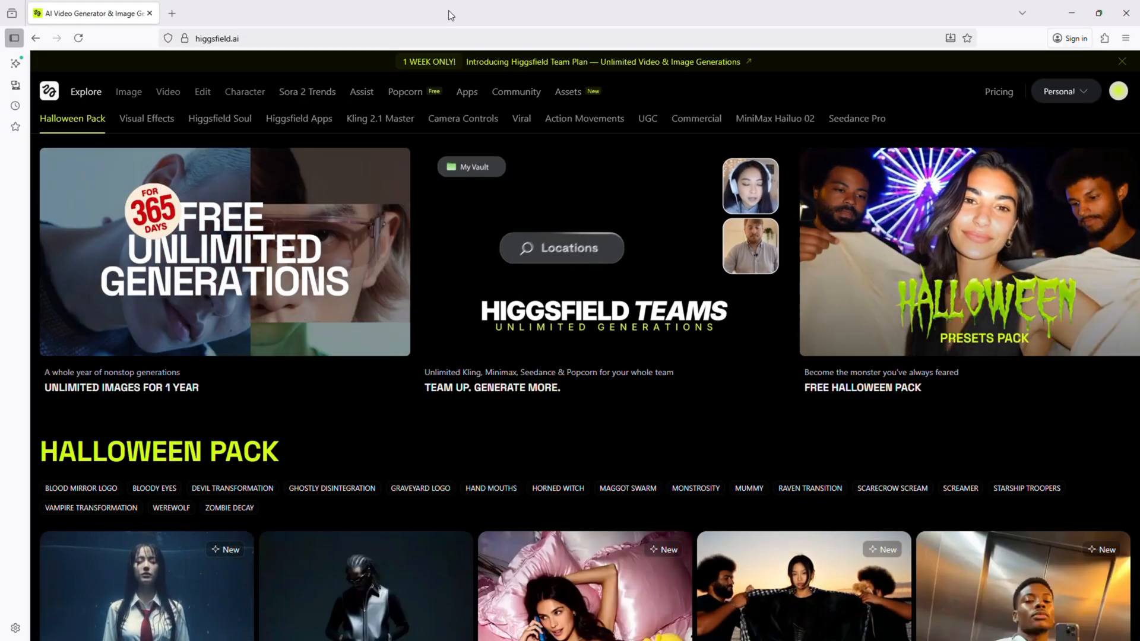
scroll(down, 3)
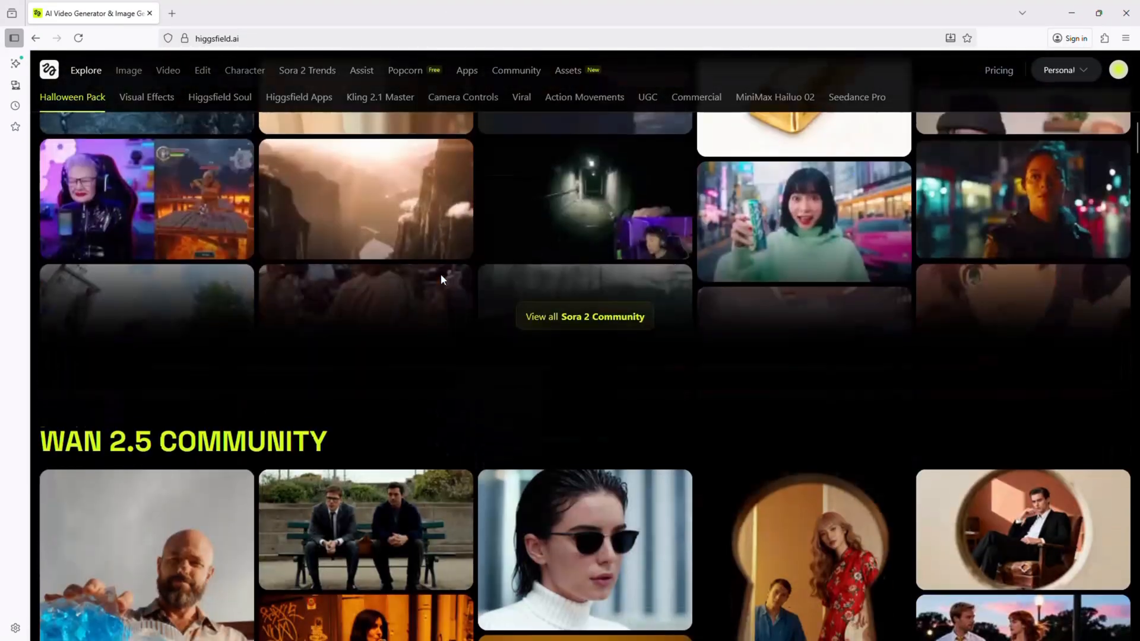
click(168, 70)
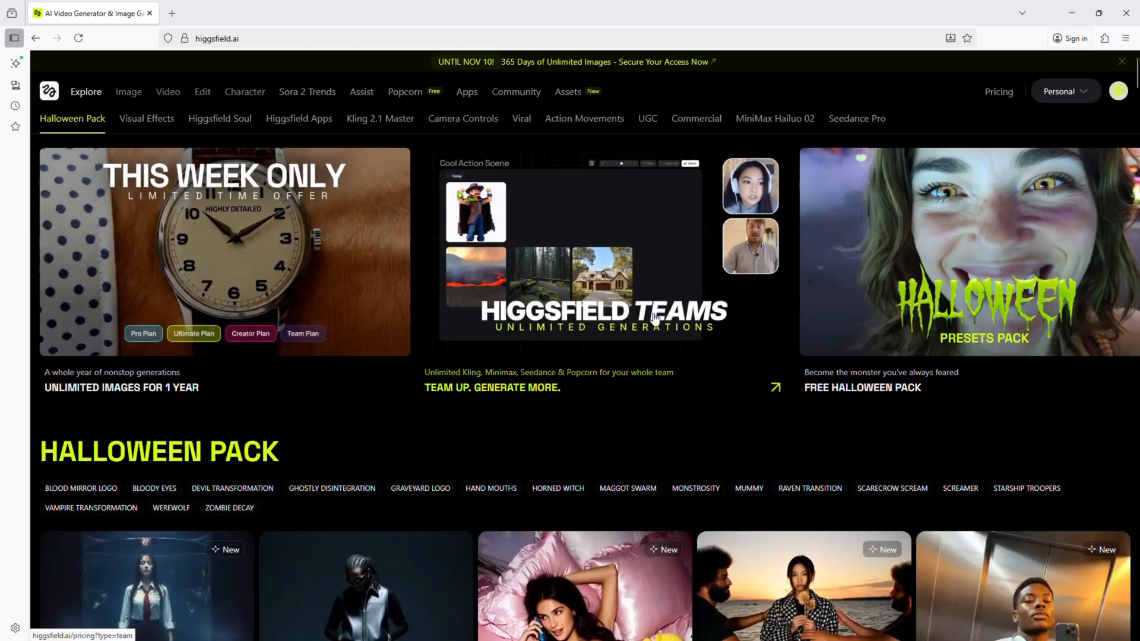
click(129, 92)
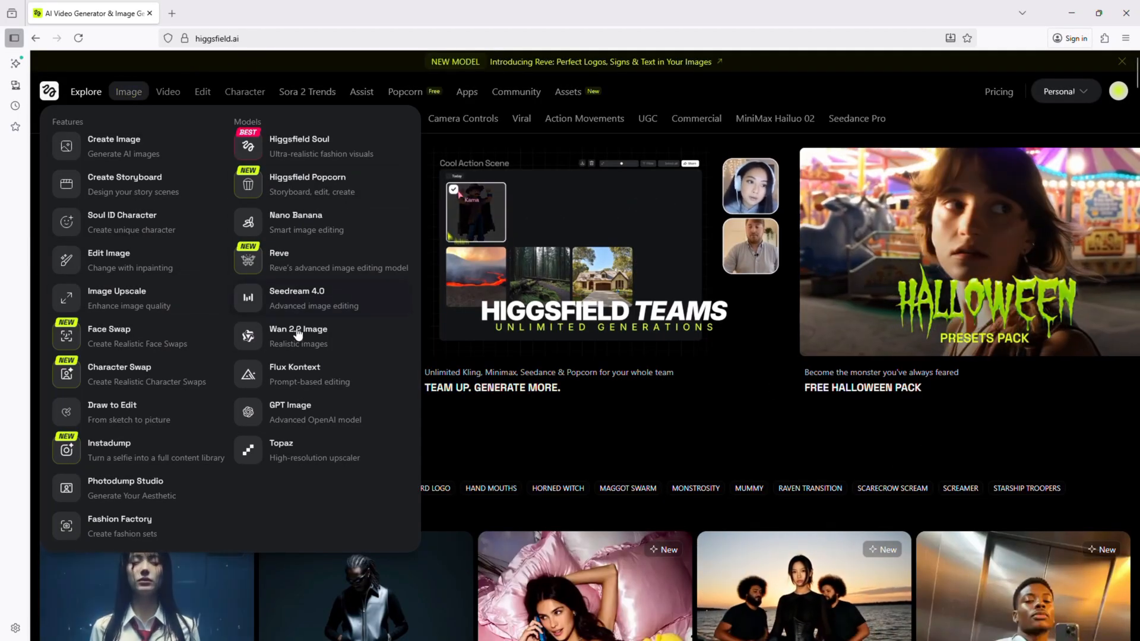
click(778, 95)
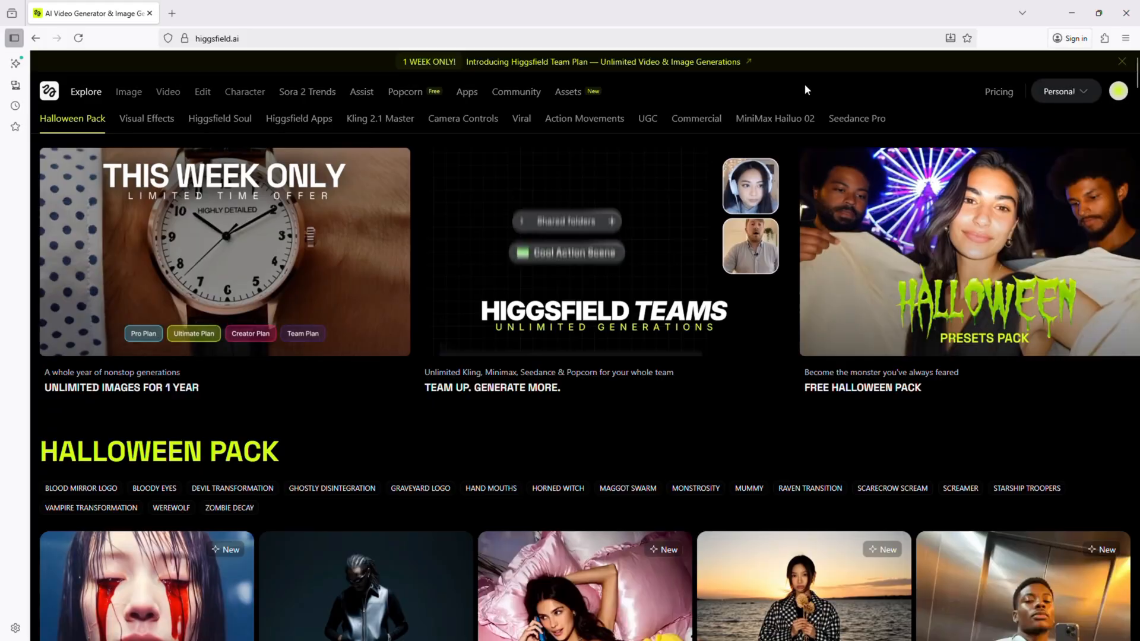
mouse_move(998, 91)
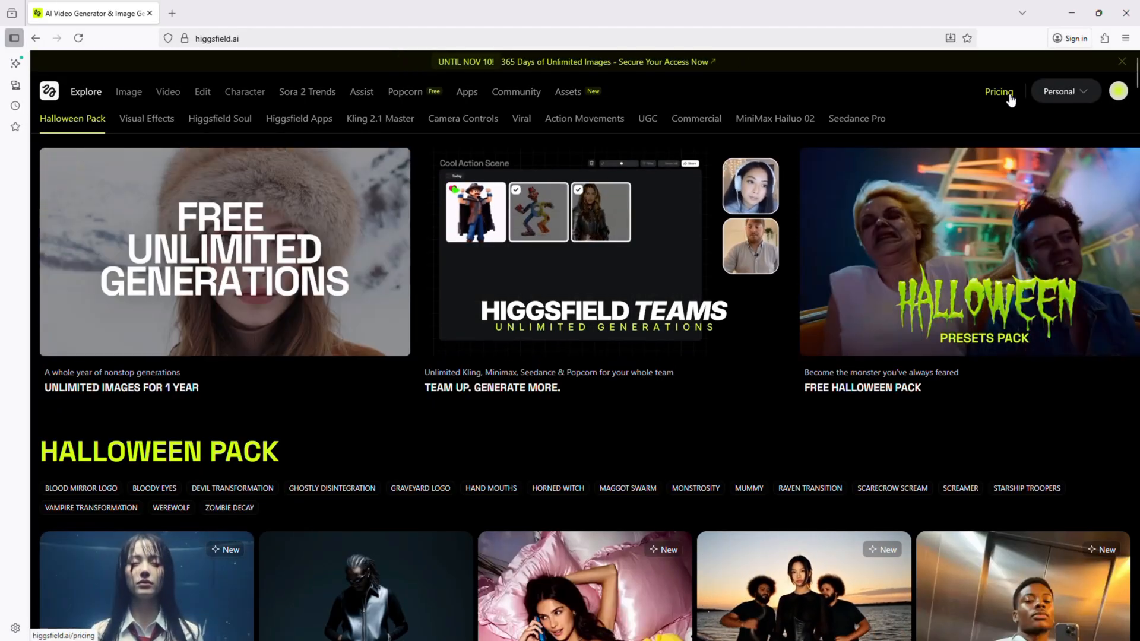
From Pricing, select the monthly Team Plan with 5 seats for purchase.
click(998, 91)
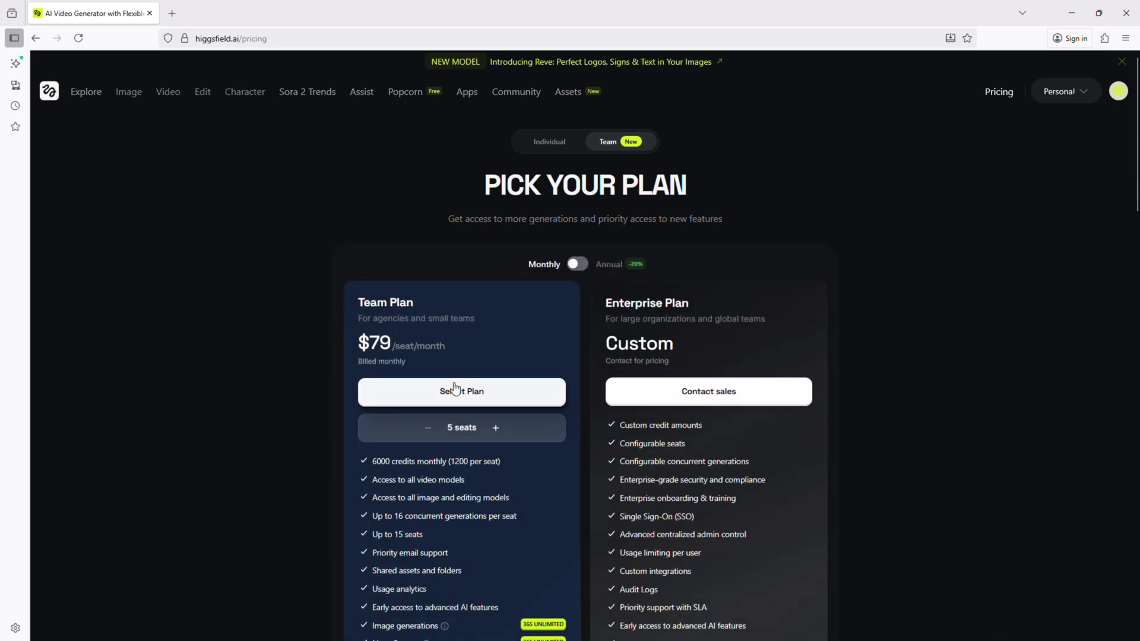
click(461, 392)
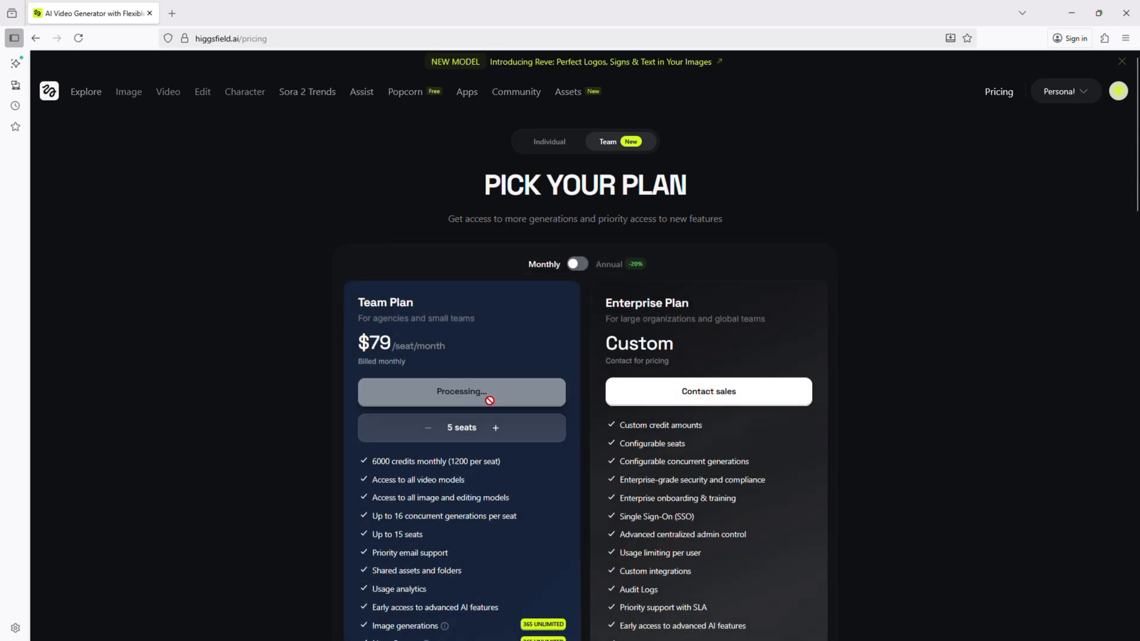
scroll(down, 3)
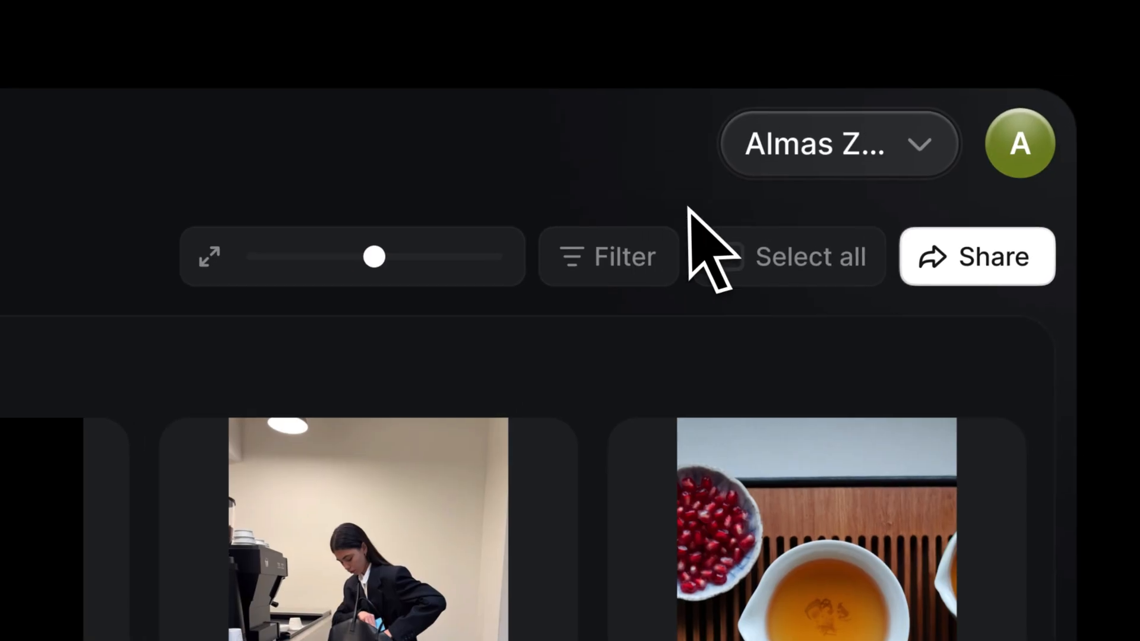
Add the subway couple photo from the image library to the private aigenix4 folder.
click(837, 144)
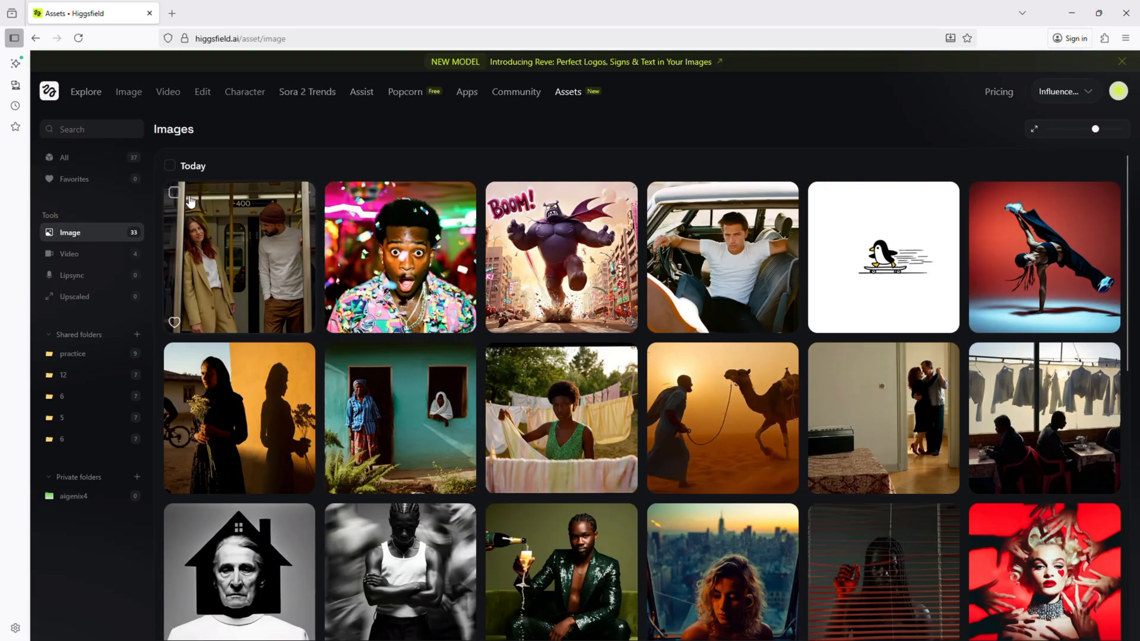
click(174, 192)
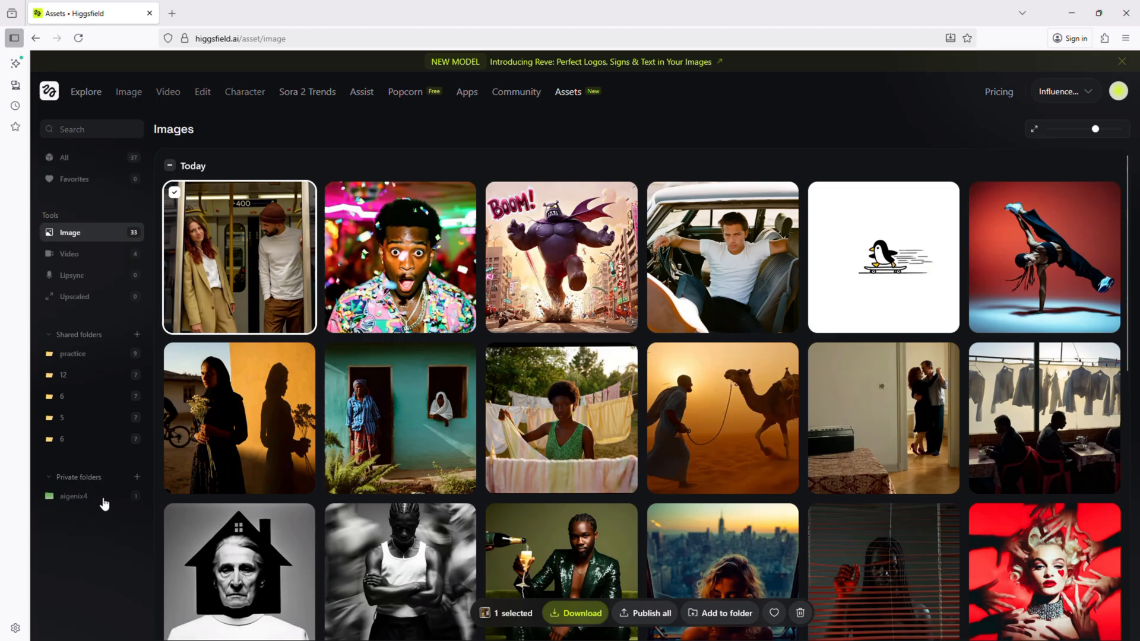
click(72, 496)
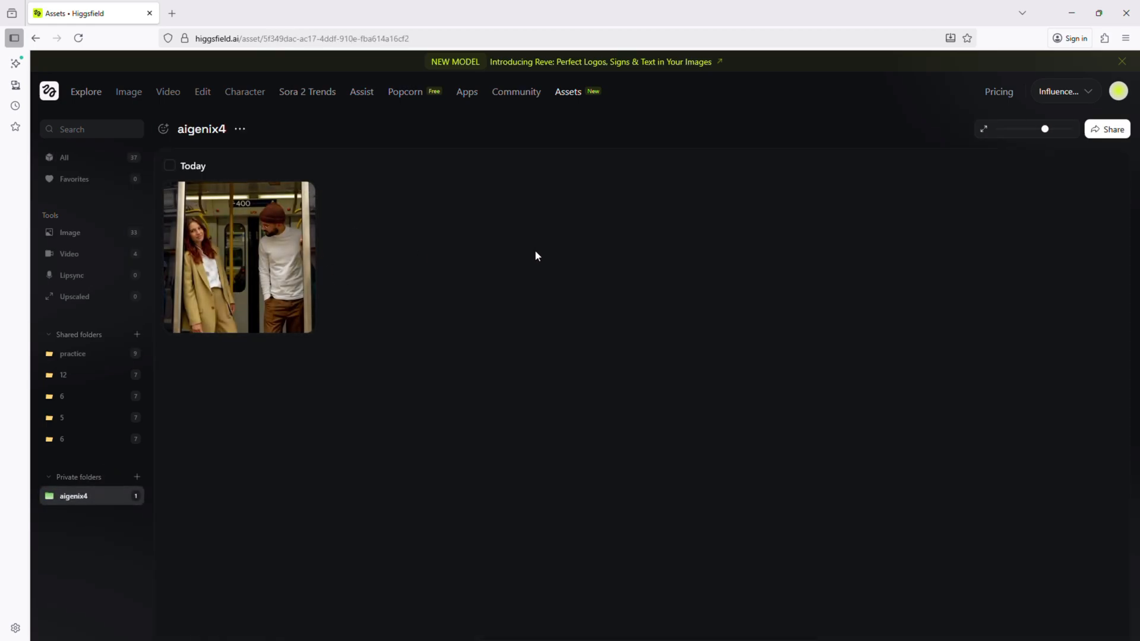
mouse_move(1108, 128)
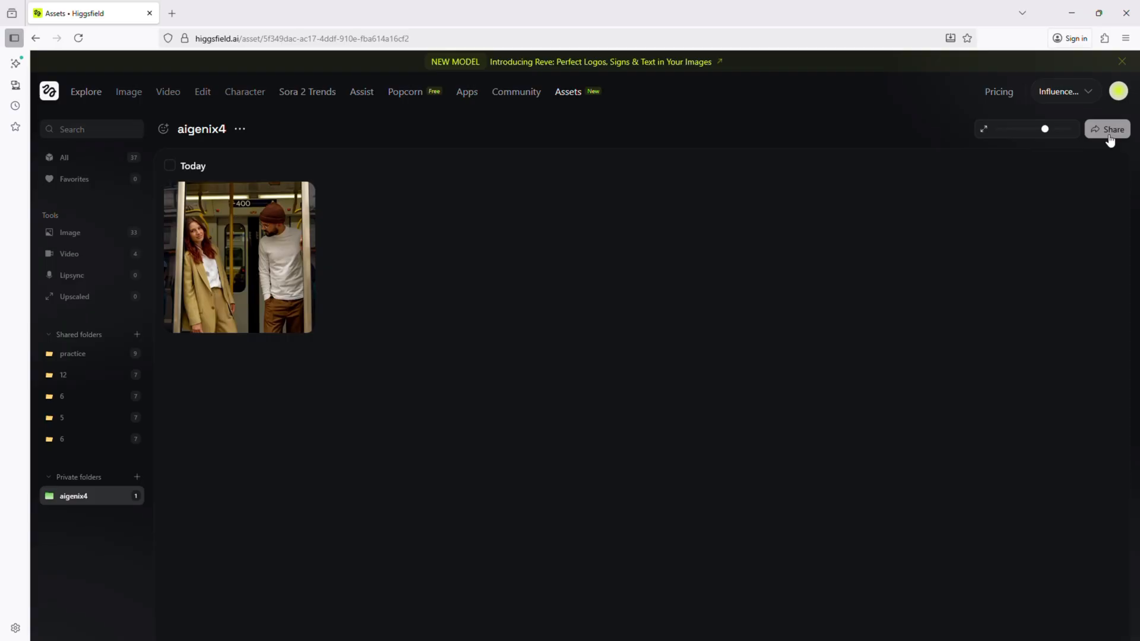
Start sharing the aigenix4 folder with the team, then cancel.
click(1112, 129)
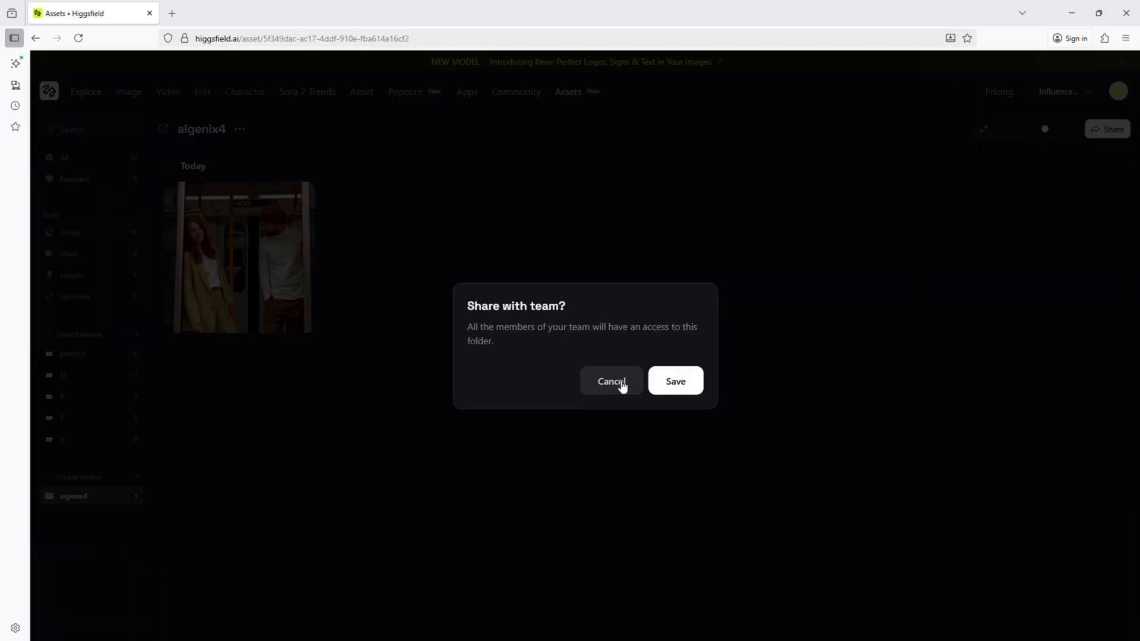
click(611, 381)
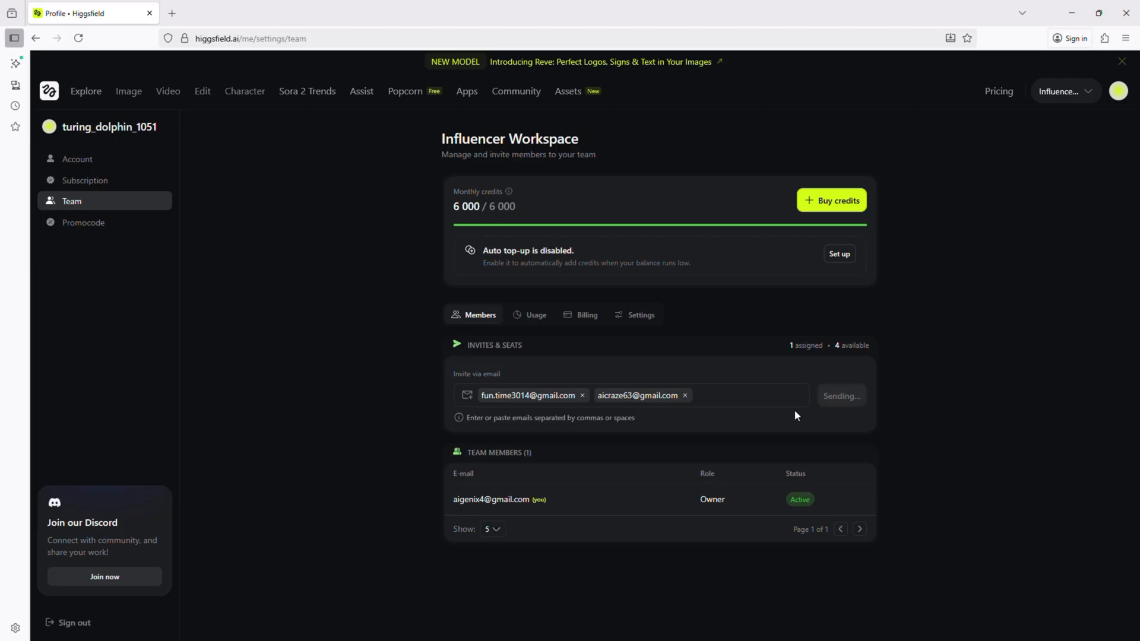
mouse_move(800, 408)
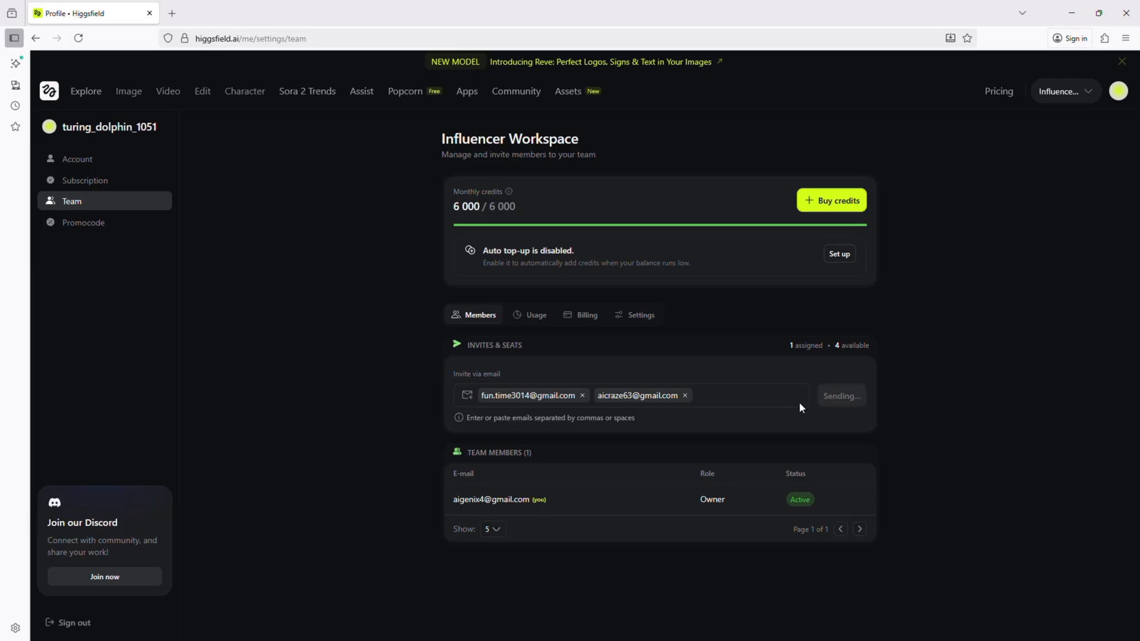
View the Influencer Workspace team members and credits, then return to the assets library.
click(569, 92)
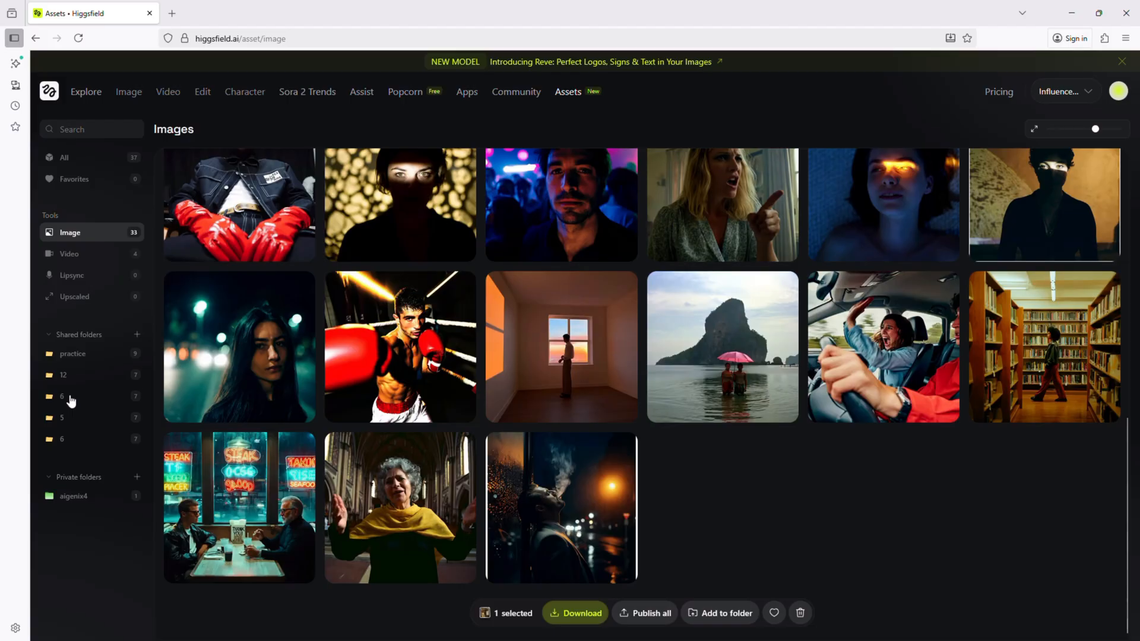
click(999, 92)
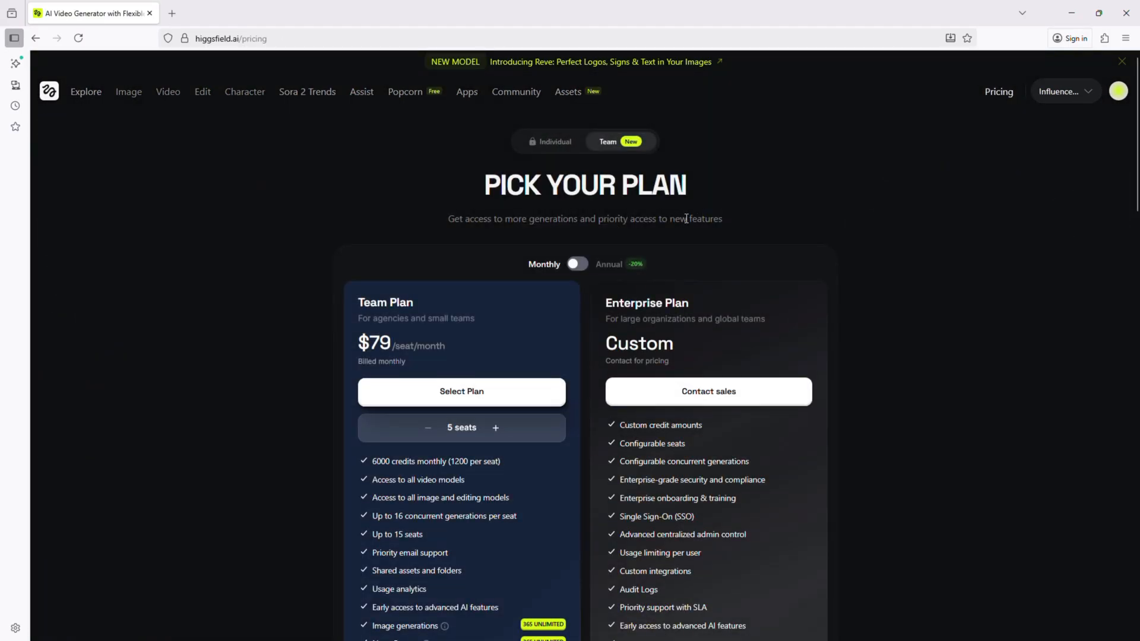
click(461, 391)
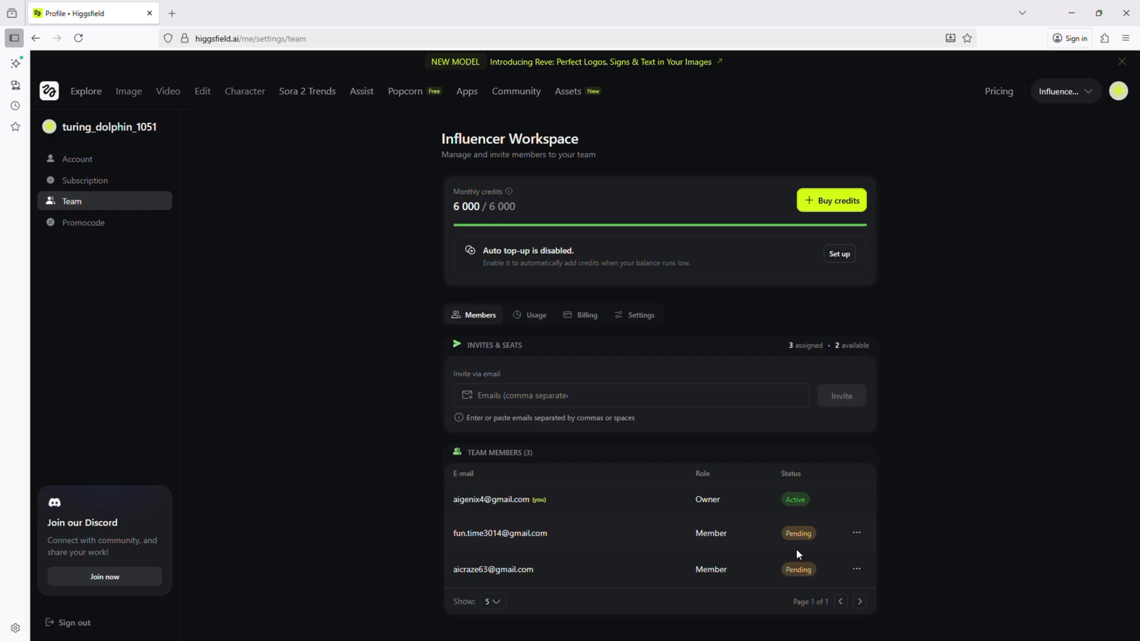
mouse_move(502, 25)
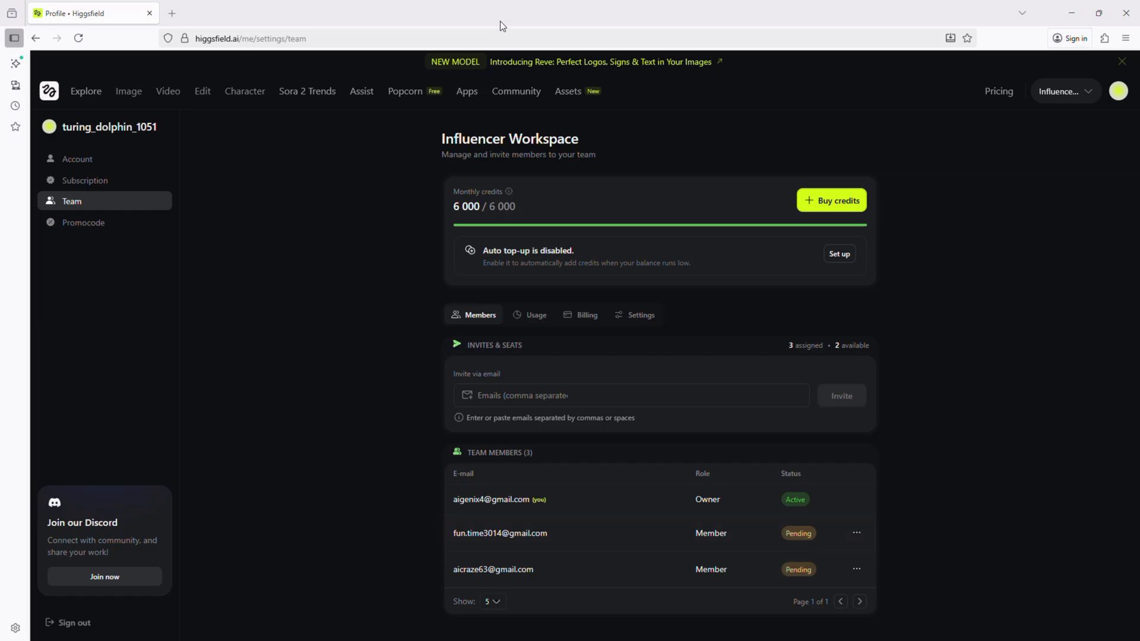
mouse_move(299, 164)
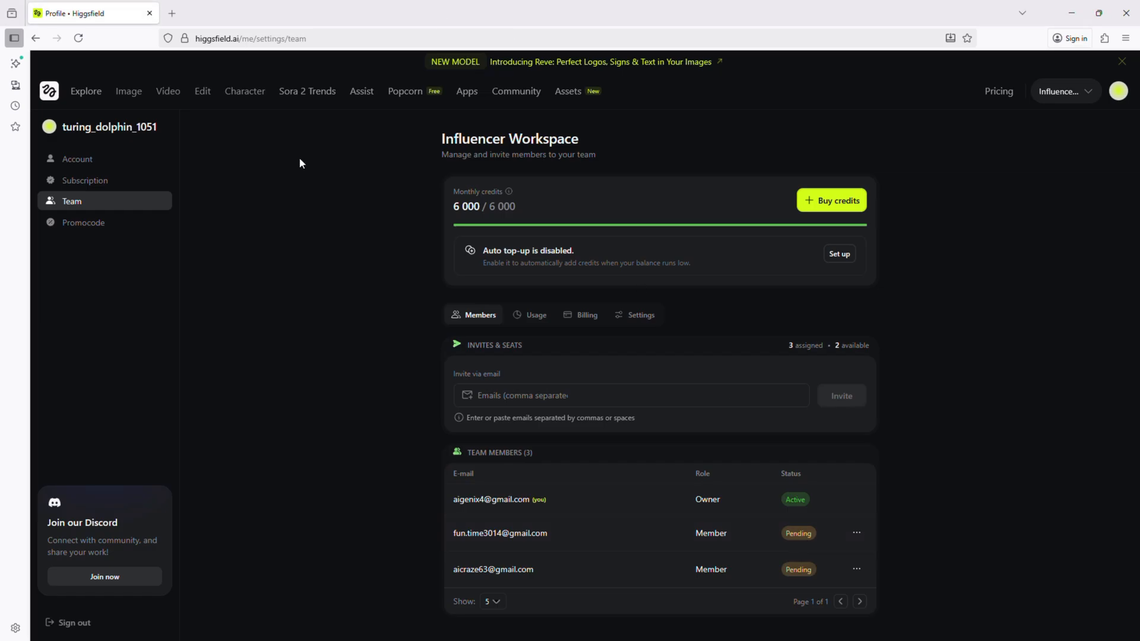
click(568, 91)
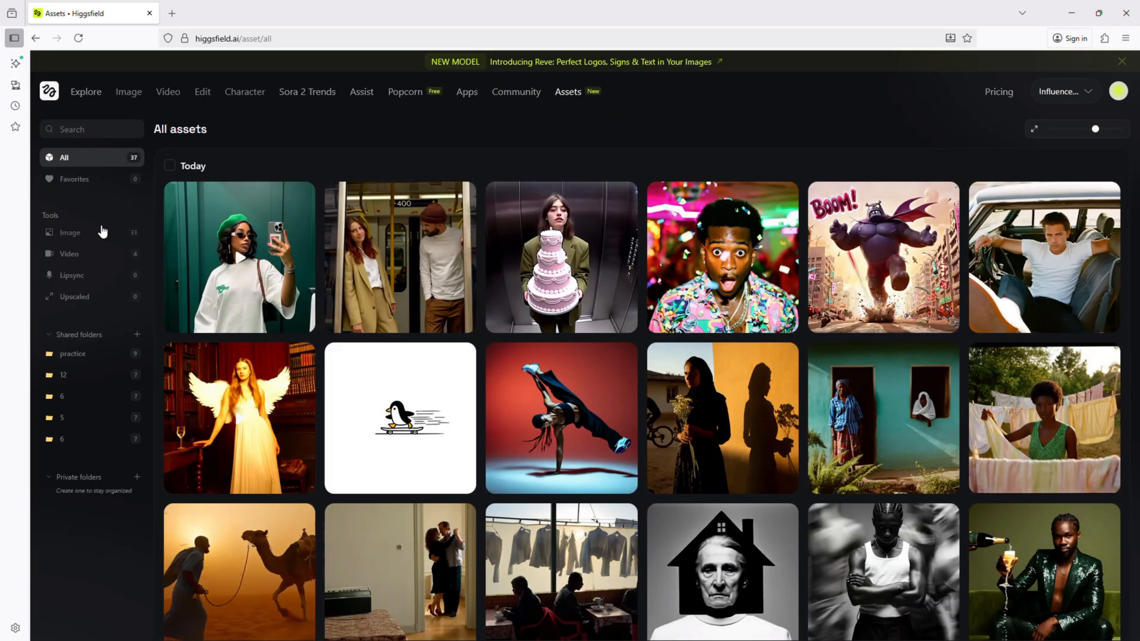
mouse_move(81, 441)
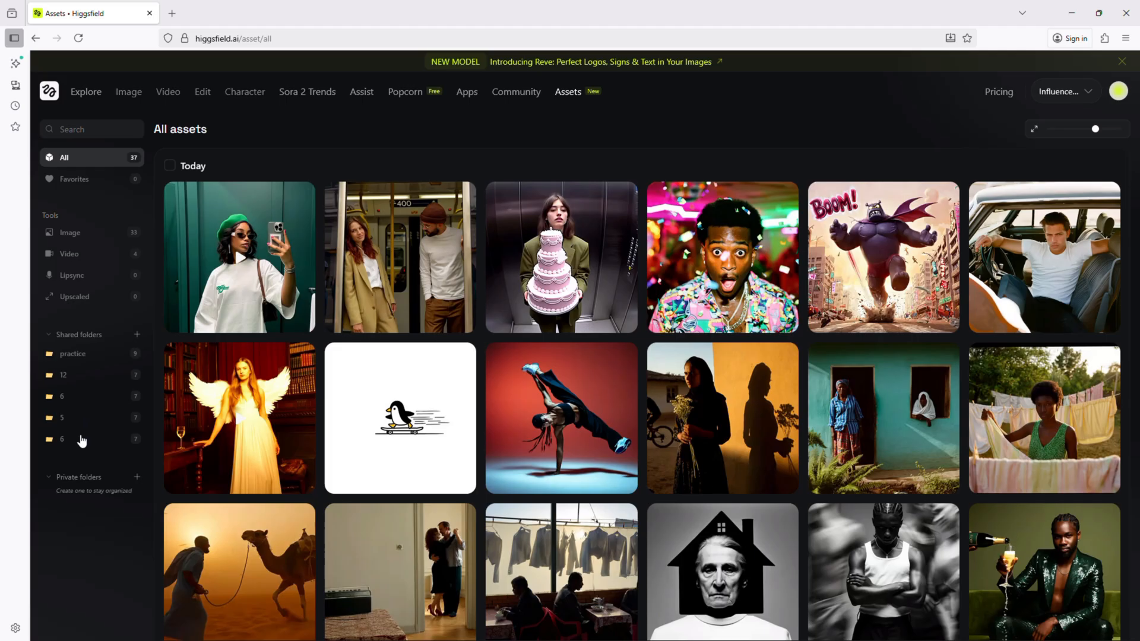
mouse_move(93, 372)
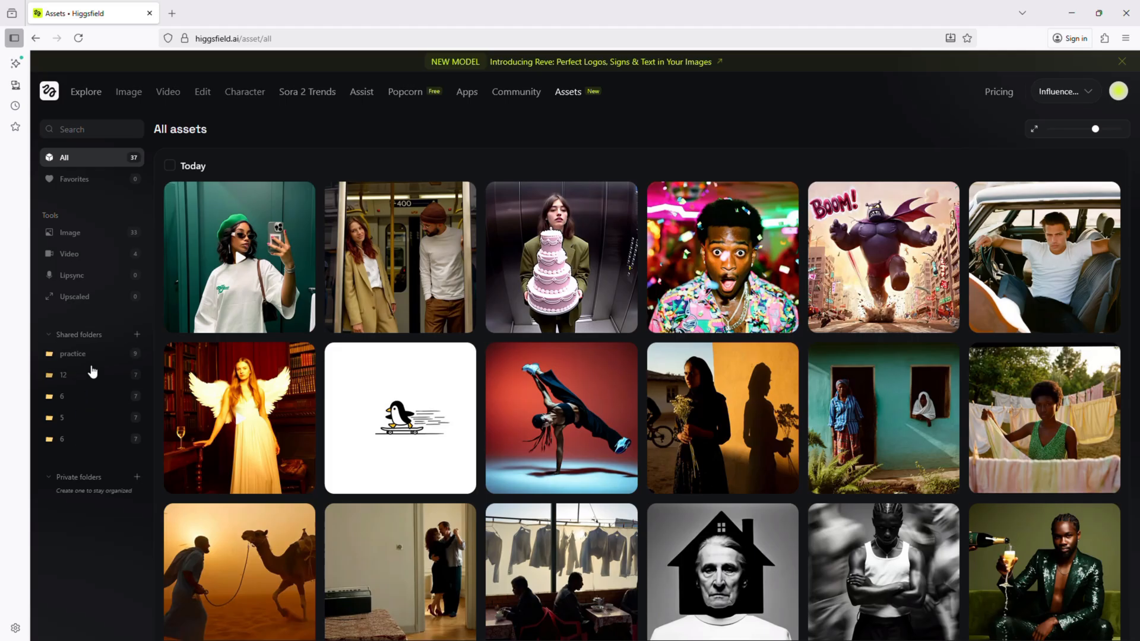
View shared folder 12, switch to the Personal workspace and launch the Soul generator.
click(64, 375)
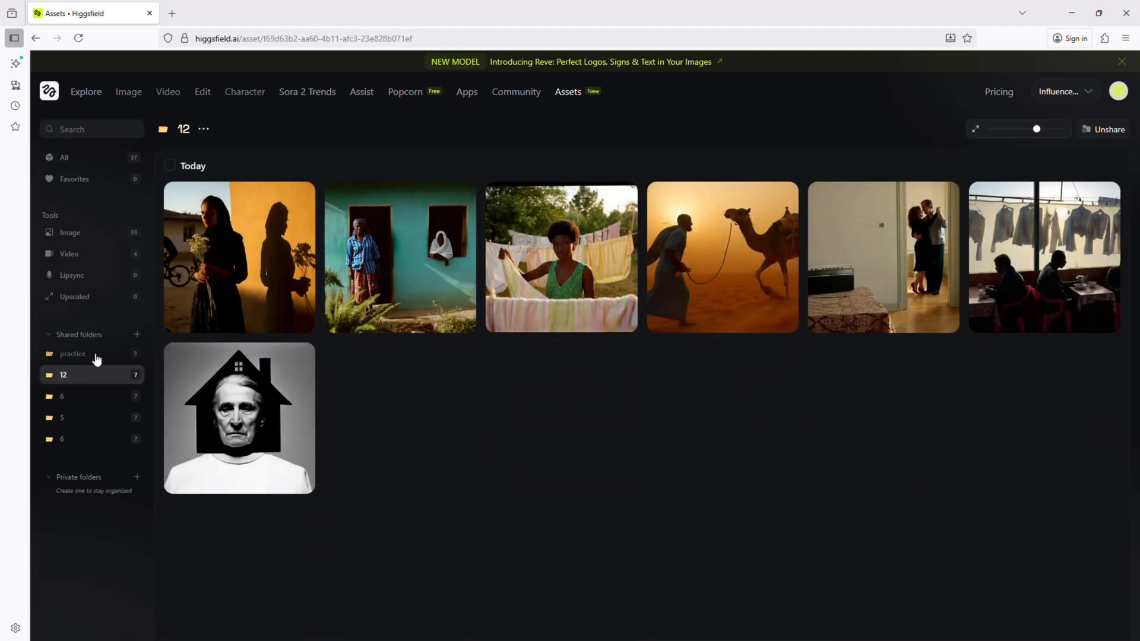
click(65, 157)
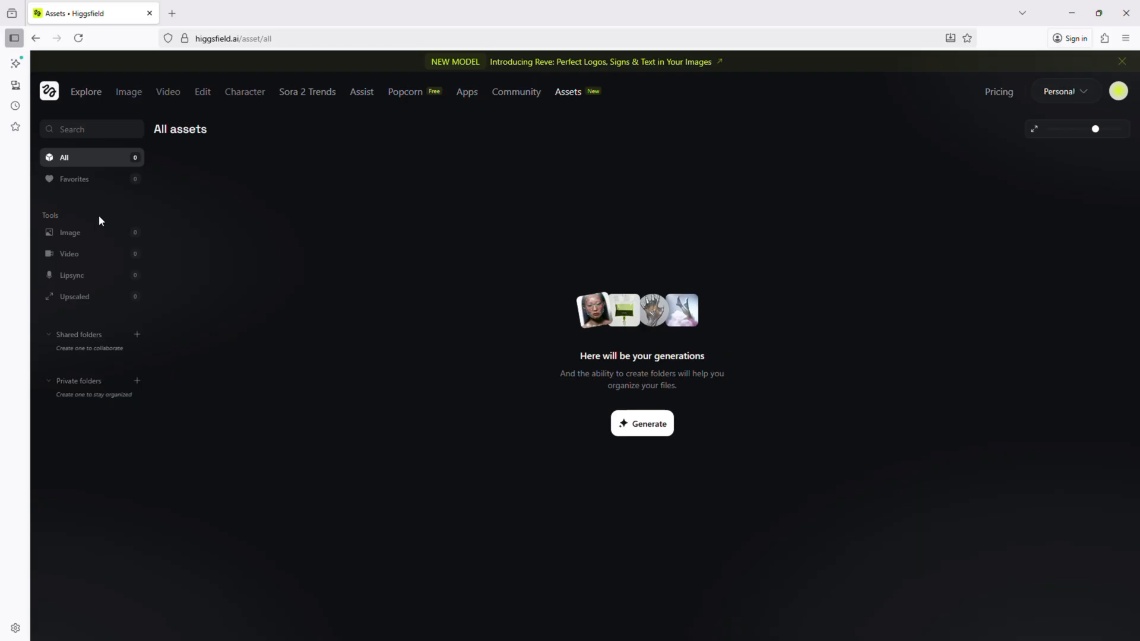
mouse_move(642, 424)
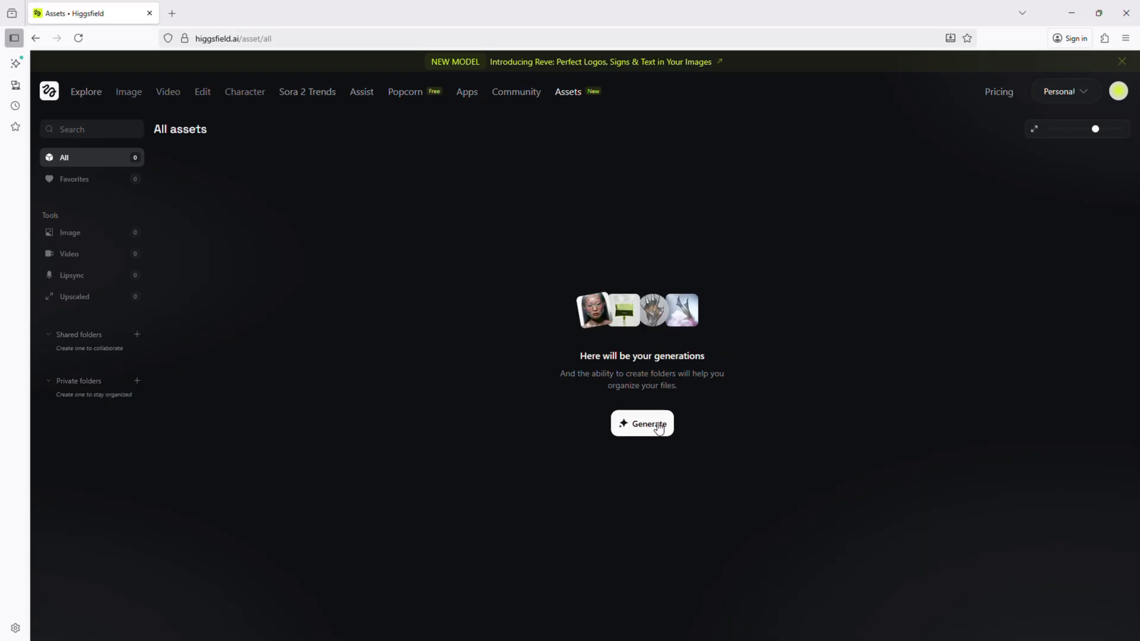
click(641, 424)
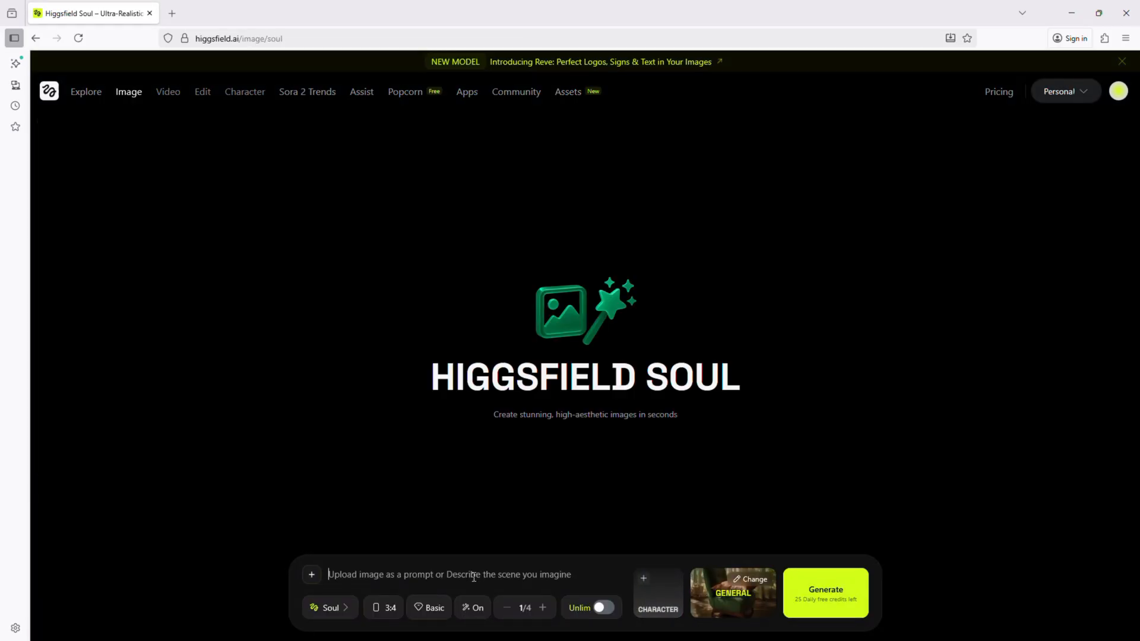
Enter the crystal-clear face cream jar on satin cloth prompt with a 3:4 aspect ratio.
text(Crystal-clear face cream jar on a satin cloth, creamy highlights, soft daylight glow, minimal luxury vibe, elegant composition, gentle shadows, beauty editorial tone)
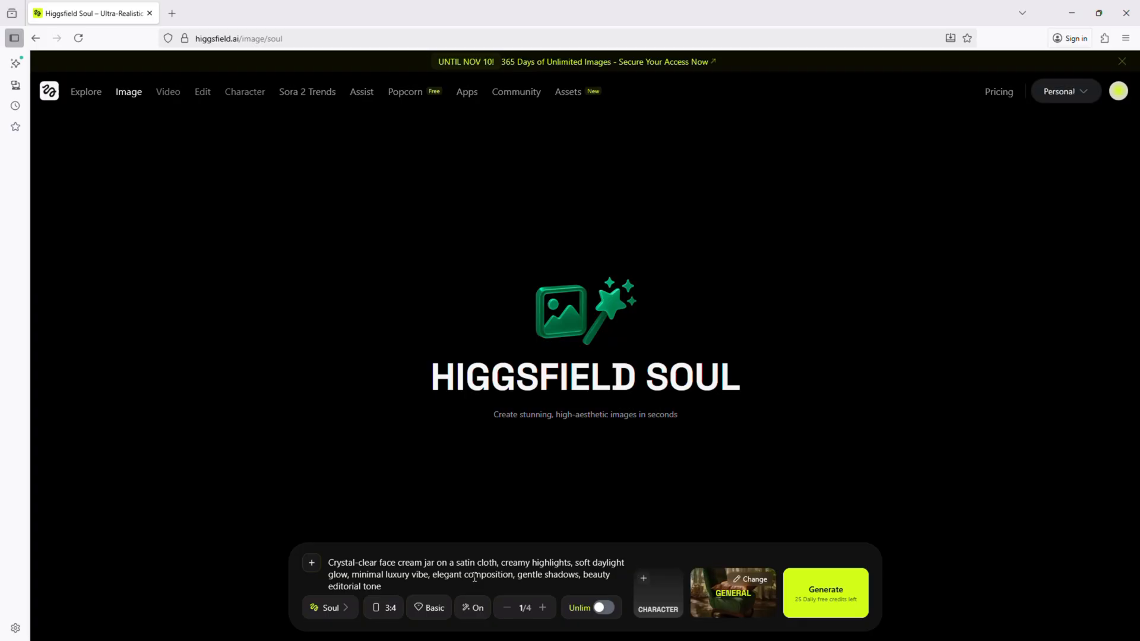
click(381, 587)
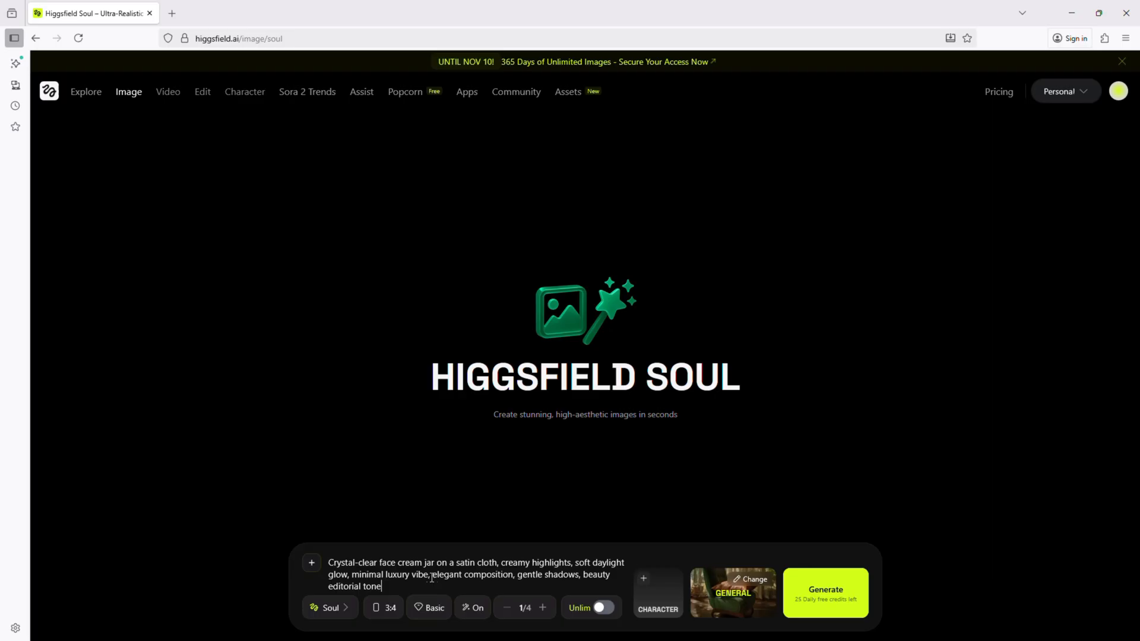
click(383, 607)
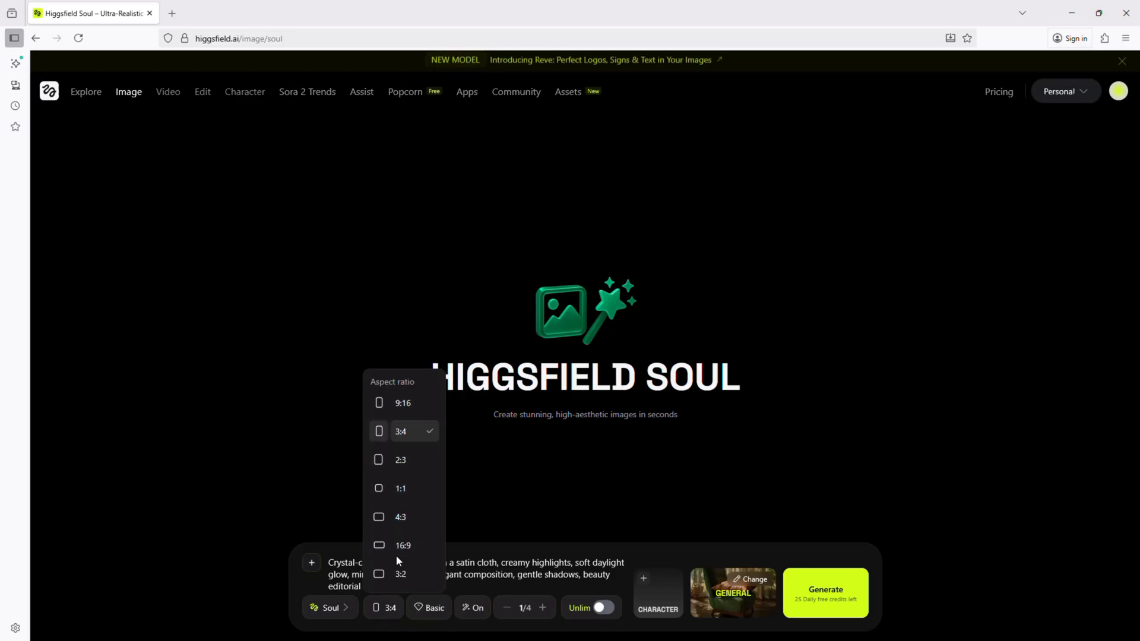
click(826, 593)
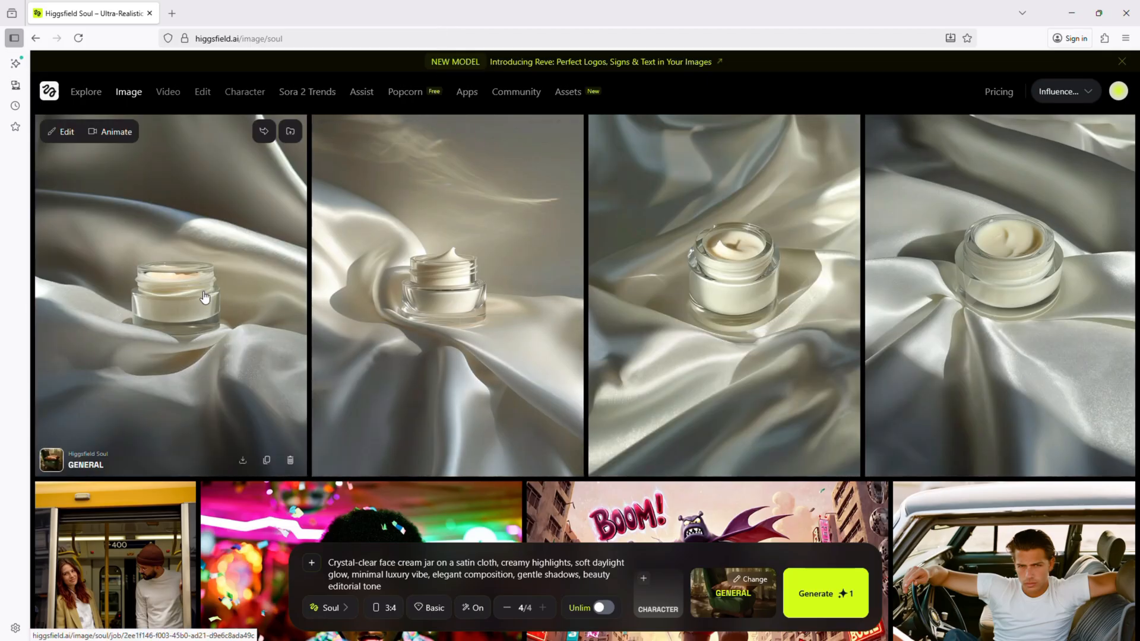
Save the first cream jar image into the private aigenix4 folder.
click(206, 296)
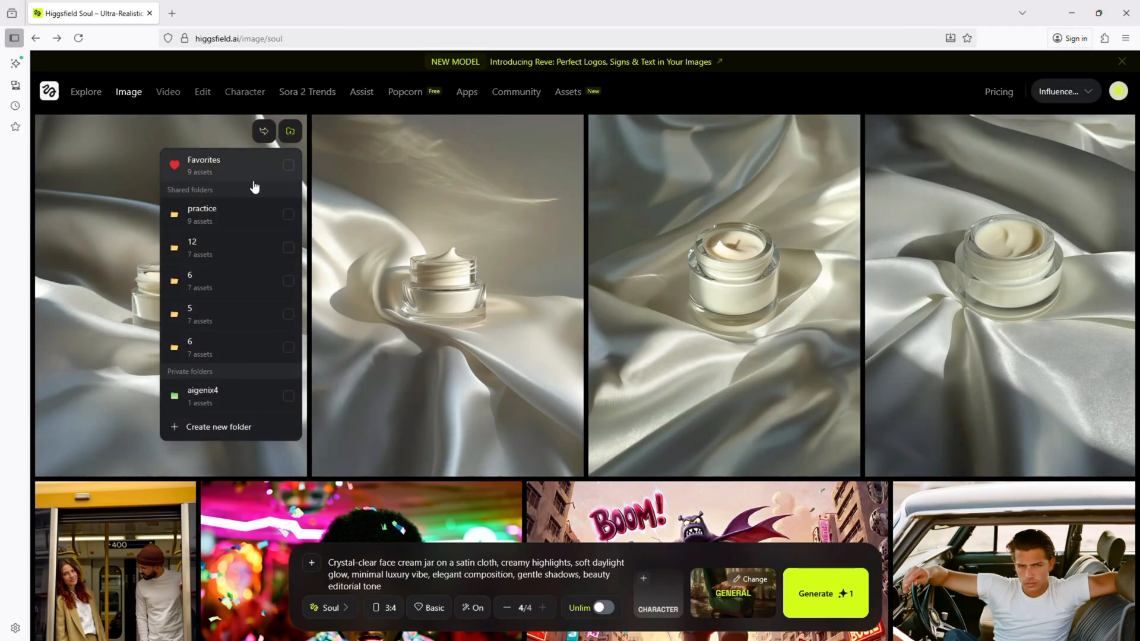
click(288, 395)
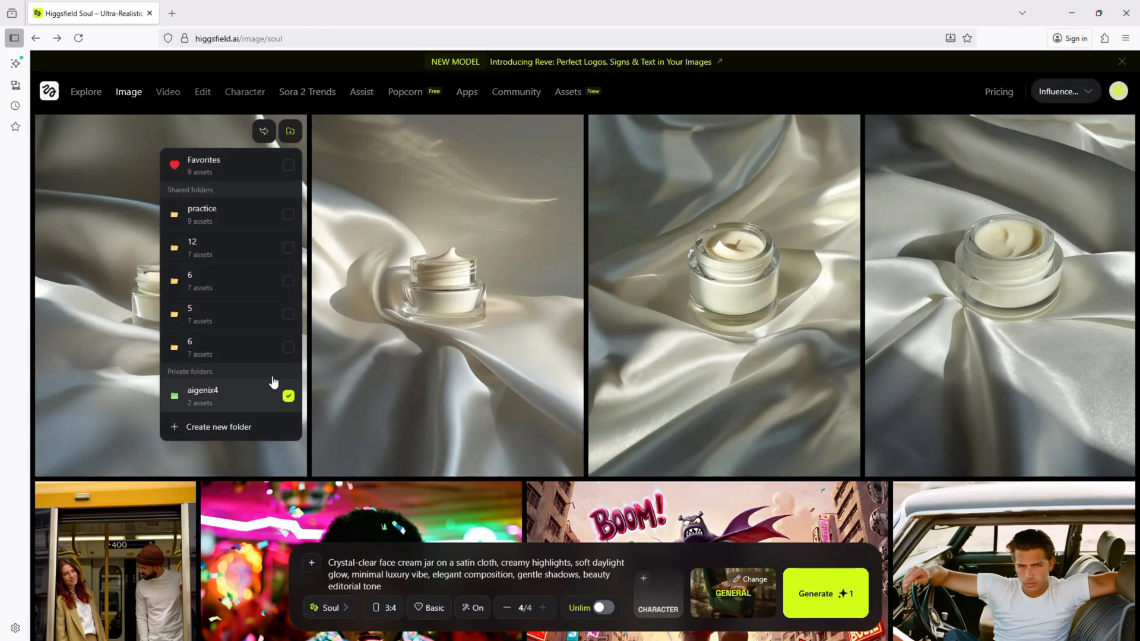
click(288, 214)
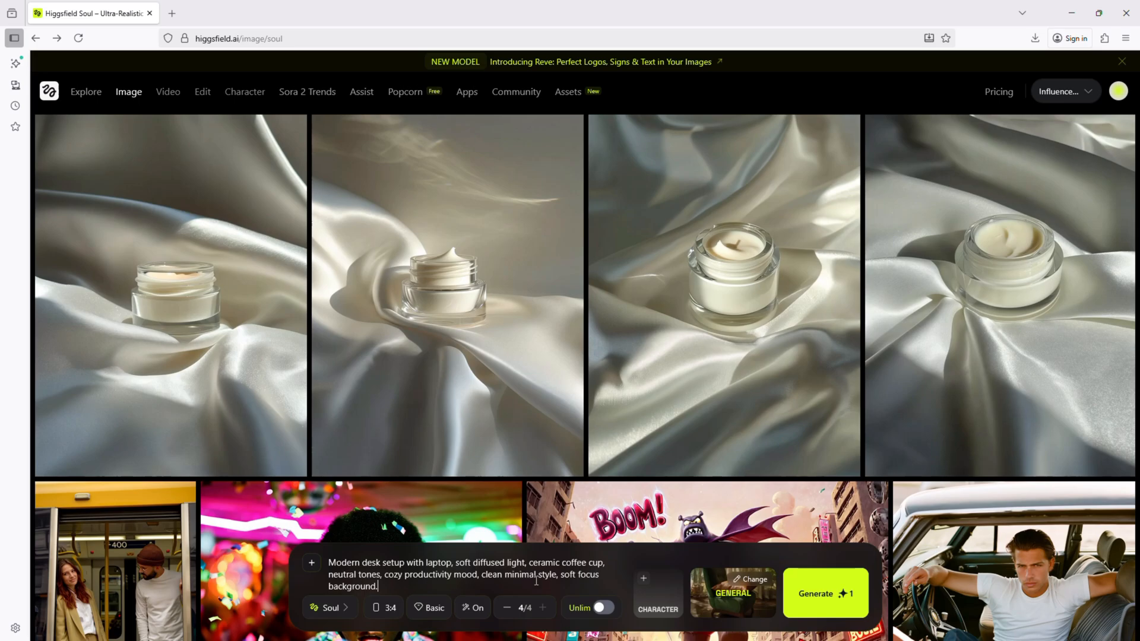
mouse_move(599, 583)
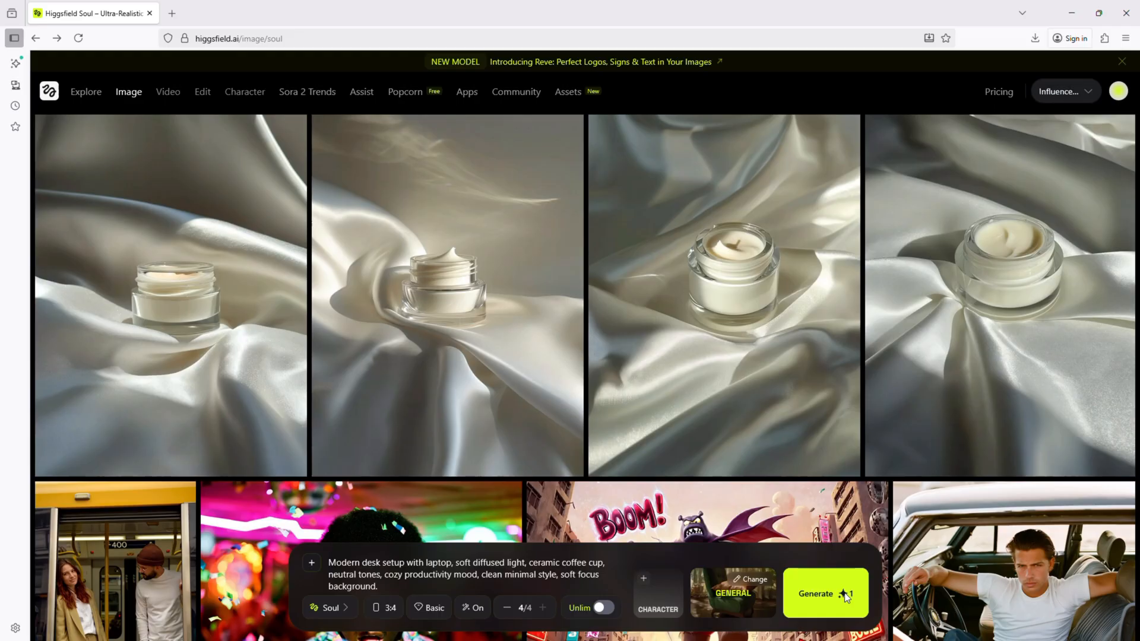
Generate four images of a modern desk setup with laptop and ceramic coffee cup.
click(825, 594)
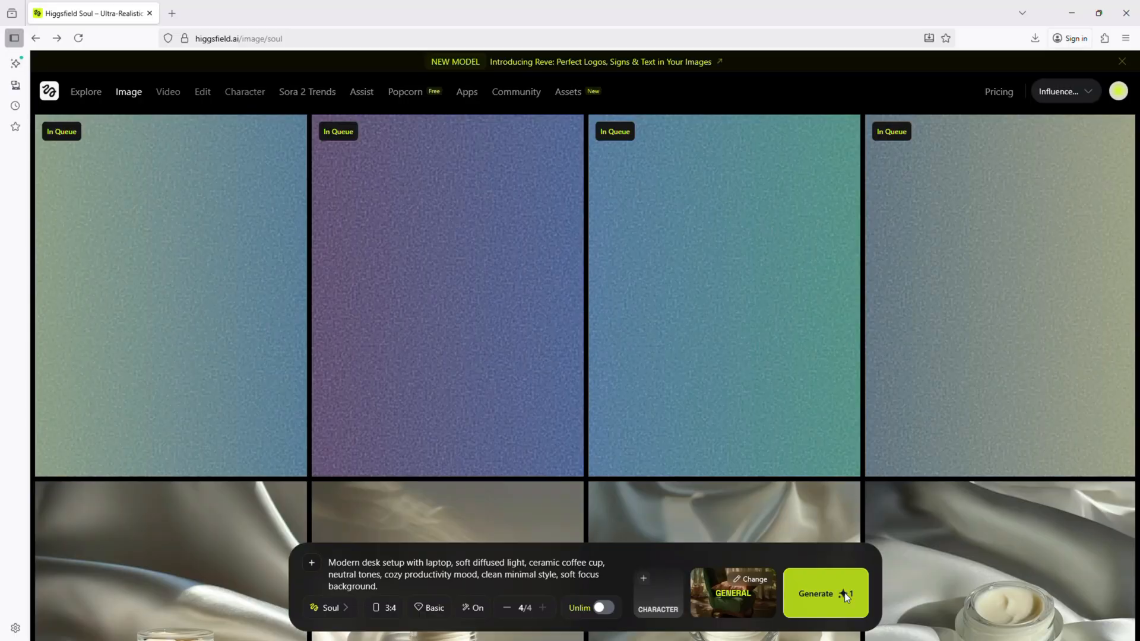
Try enabling Unlim generation, which stays off for the batch of four.
click(824, 593)
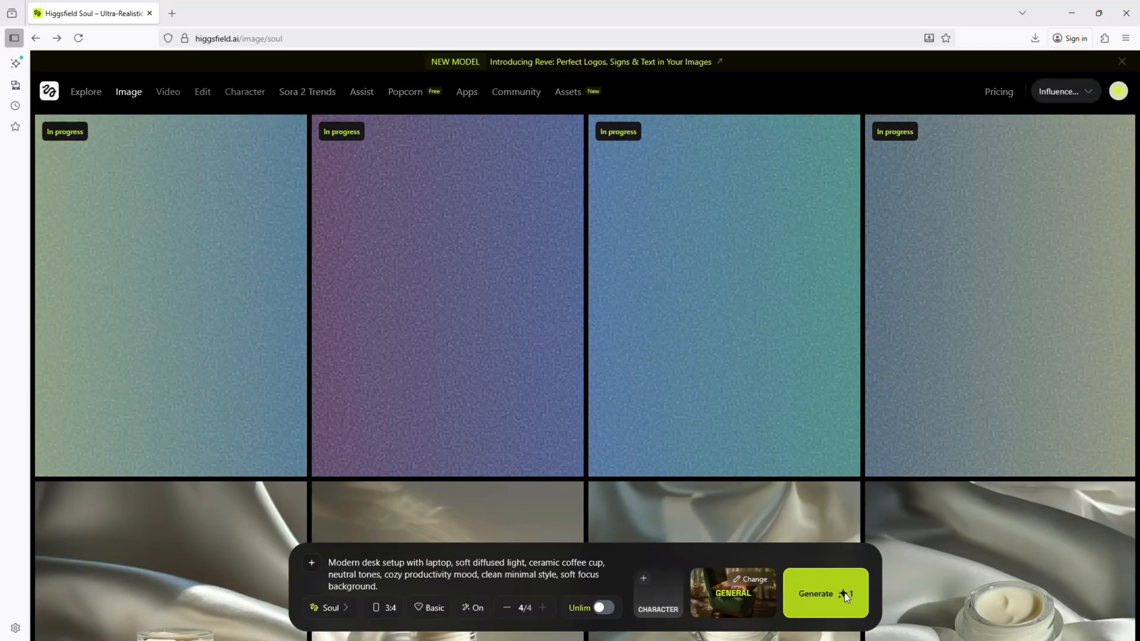
click(825, 593)
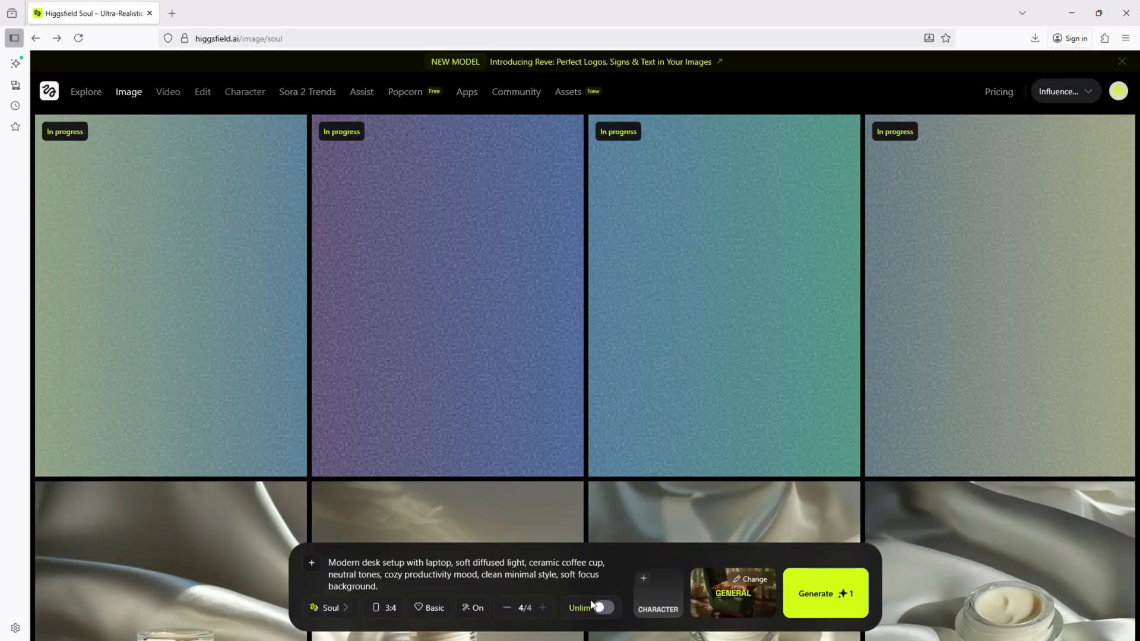
mouse_move(602, 608)
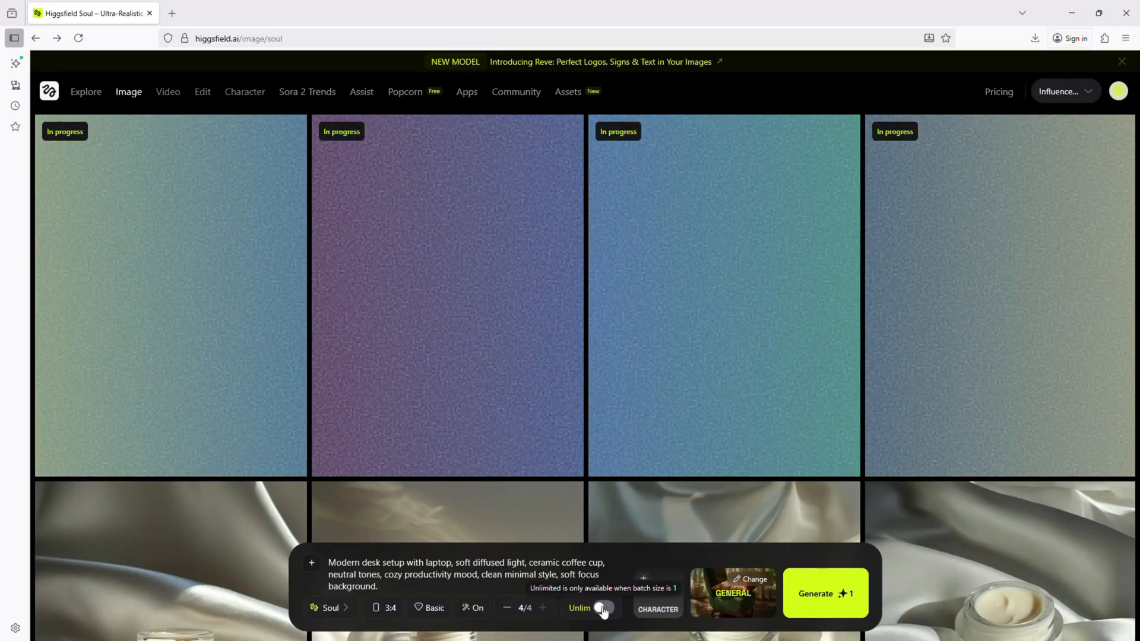
click(599, 607)
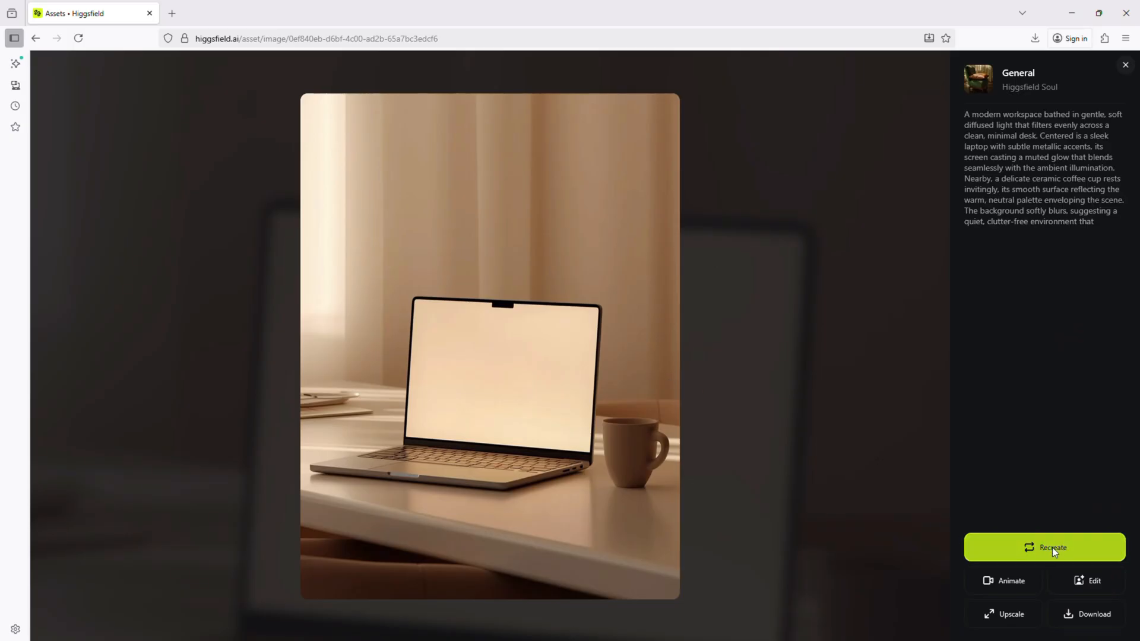
mouse_move(1028, 630)
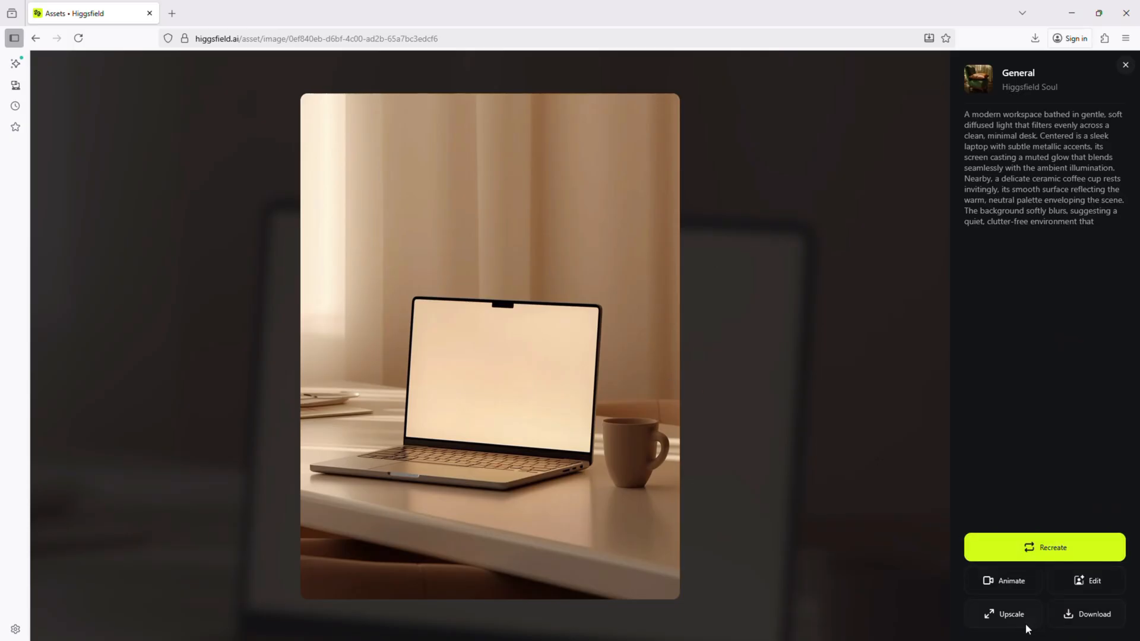
mouse_move(618, 308)
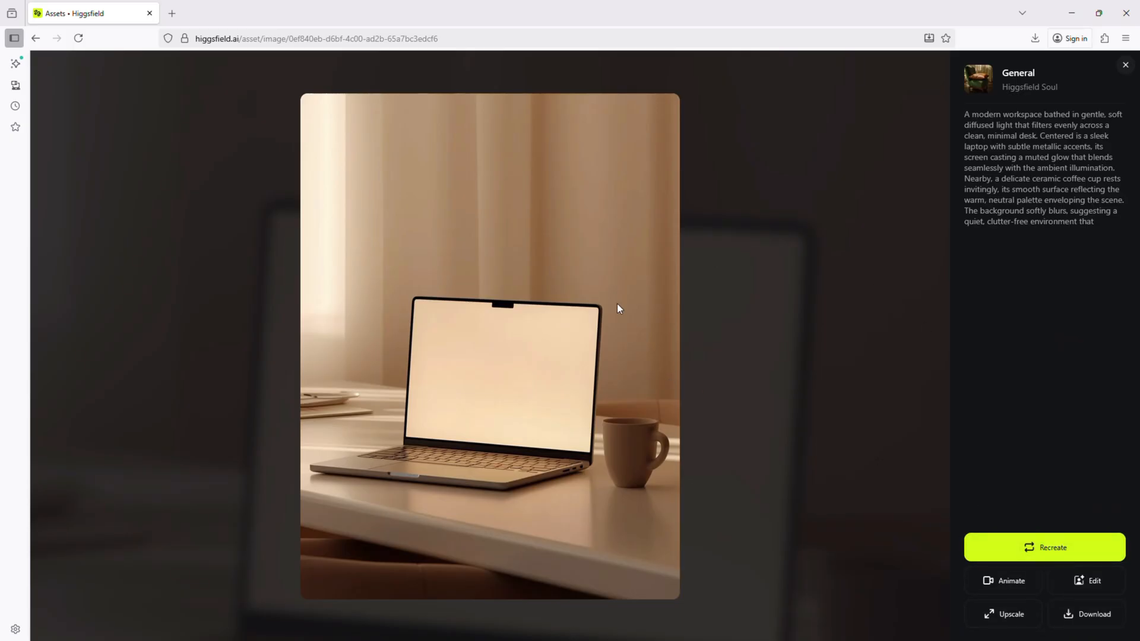
mouse_move(709, 333)
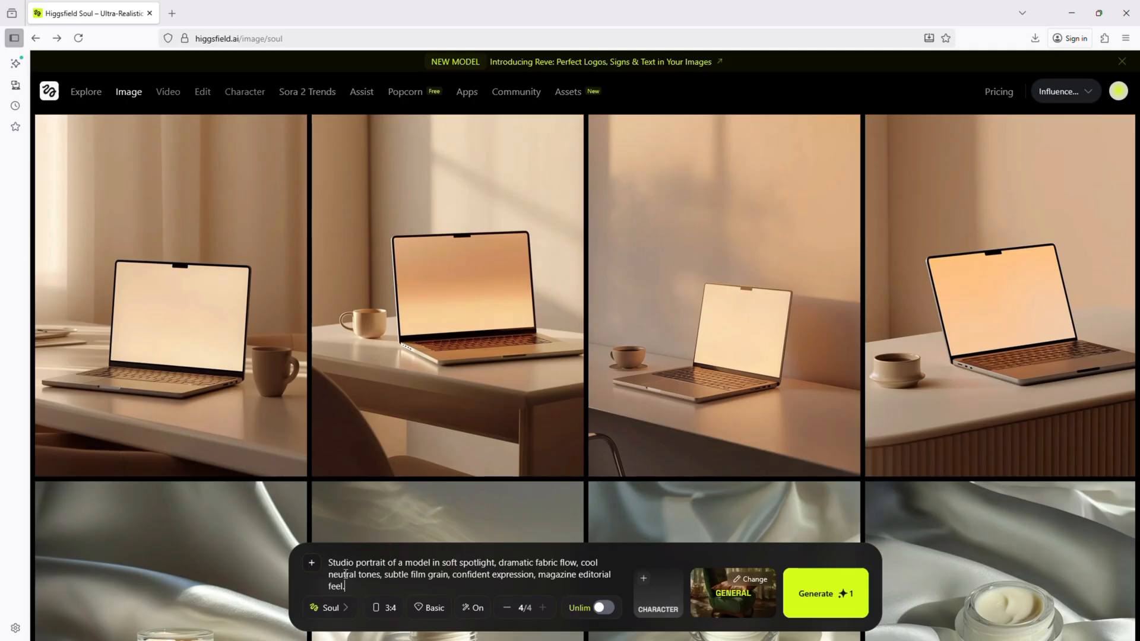
Generate the batch of four studio portraits of a model in flowing fabric.
click(824, 594)
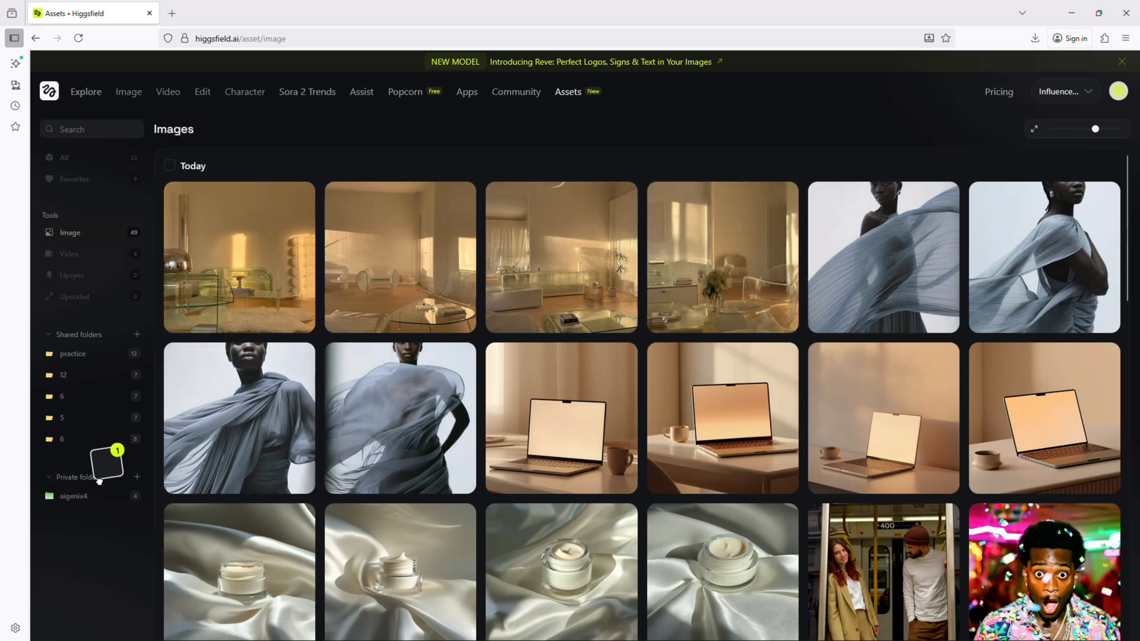
Drop a fabric portrait into the private aigenix4 folder and view its five images.
click(73, 496)
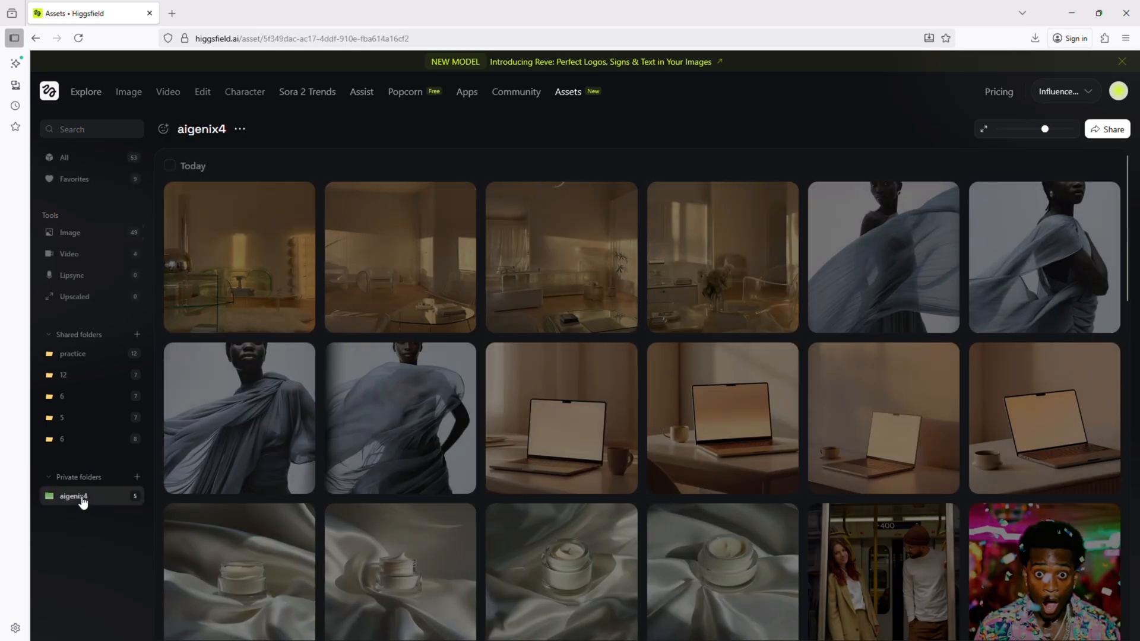
click(72, 496)
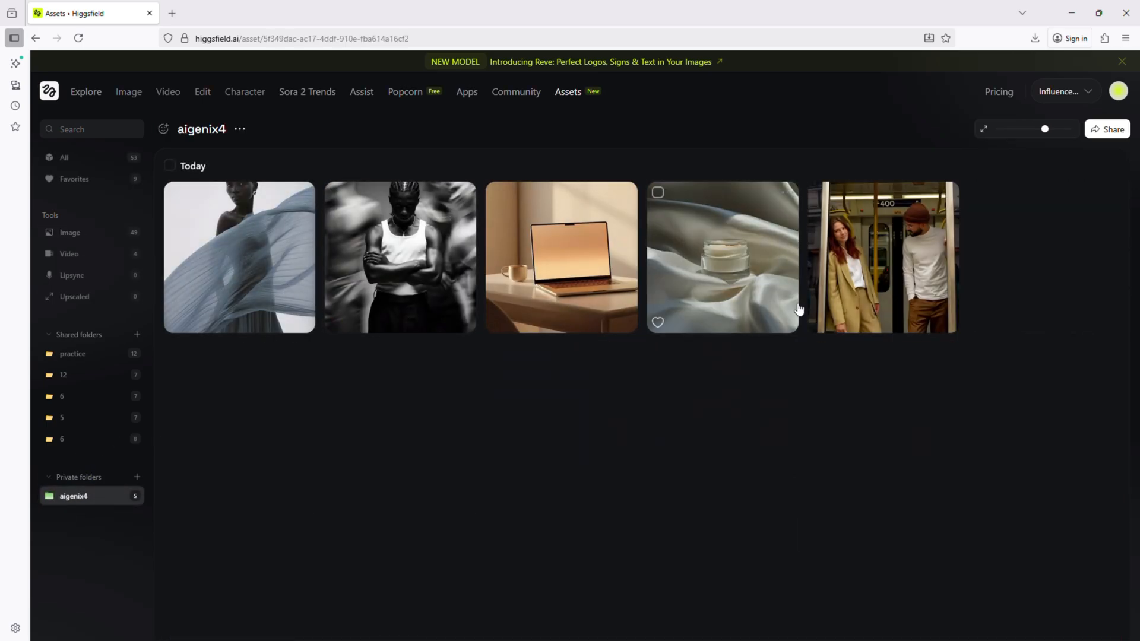
mouse_move(296, 327)
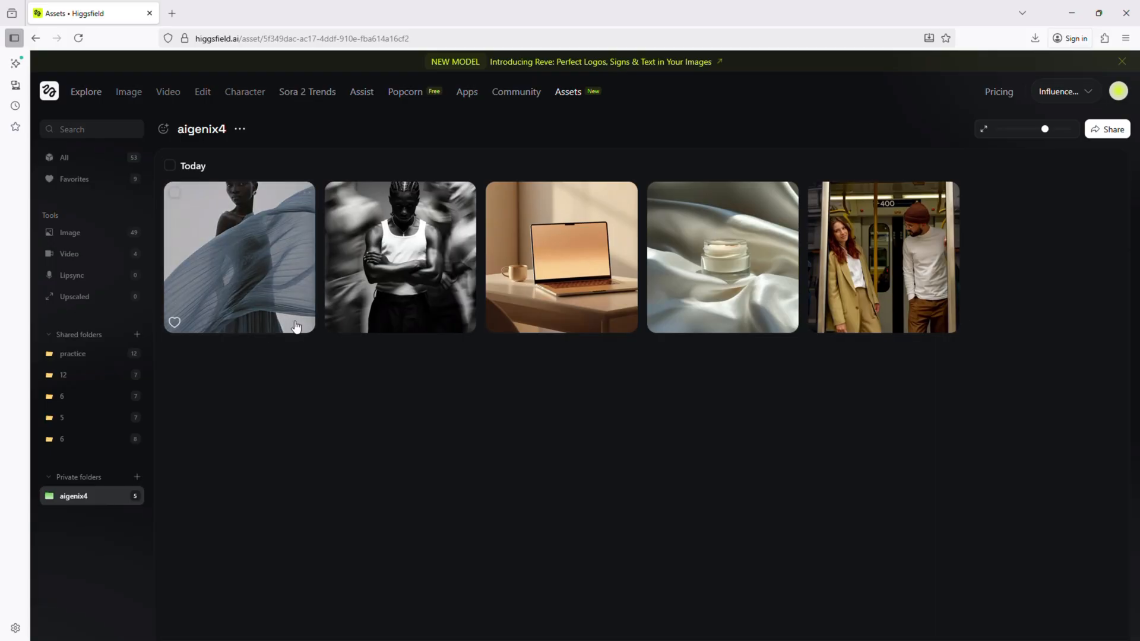
click(239, 256)
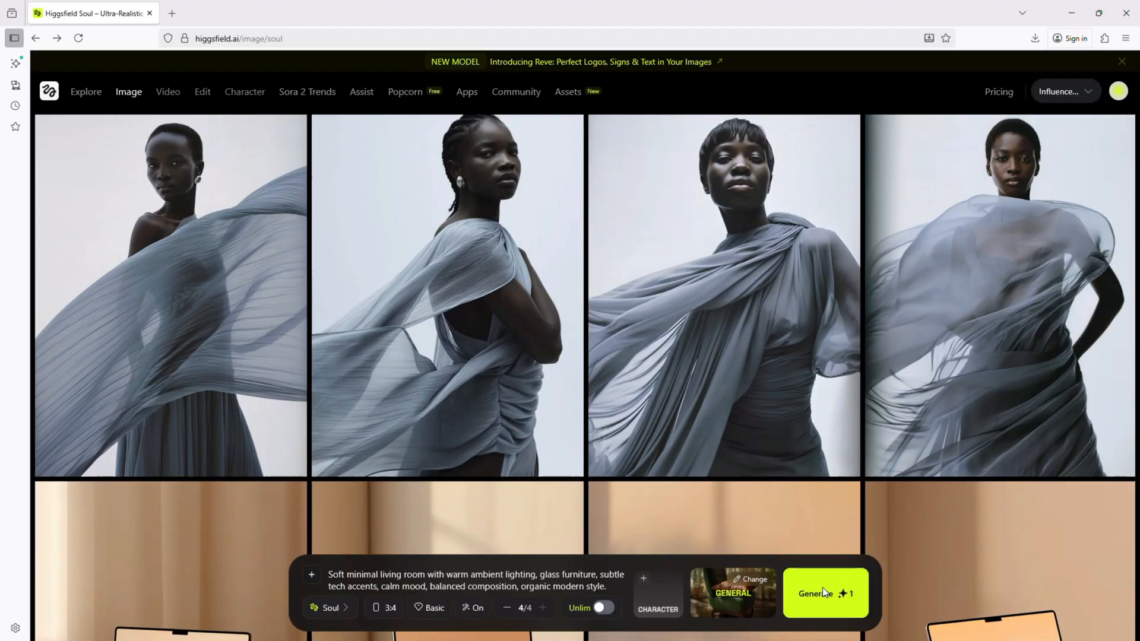
Generate four minimal living room images with glass furniture and warm lighting.
click(825, 593)
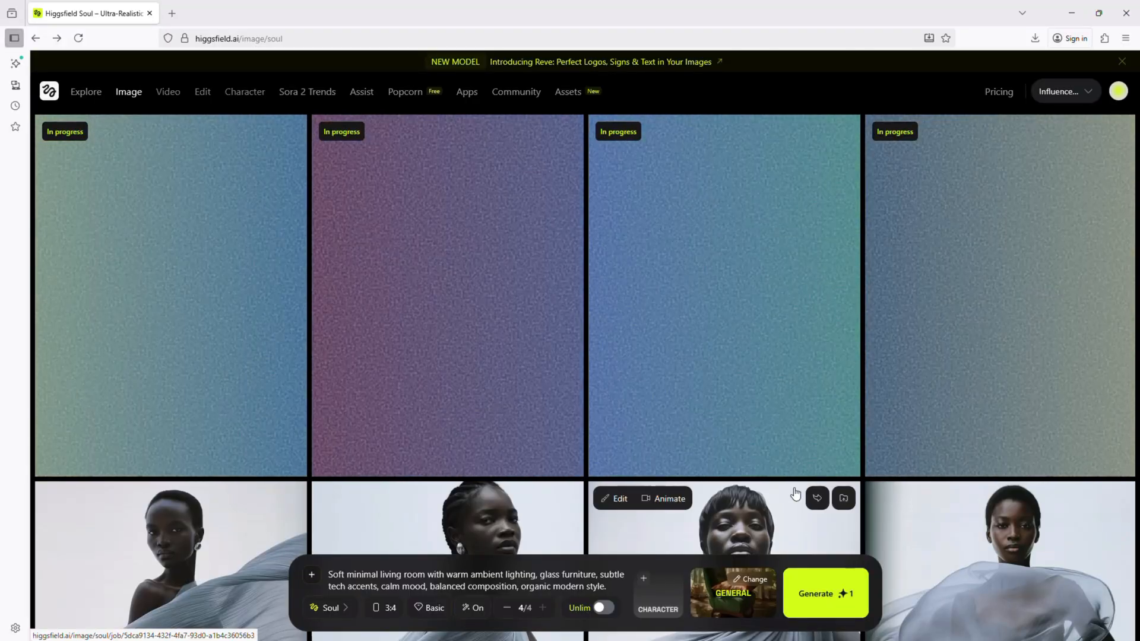
mouse_move(480, 194)
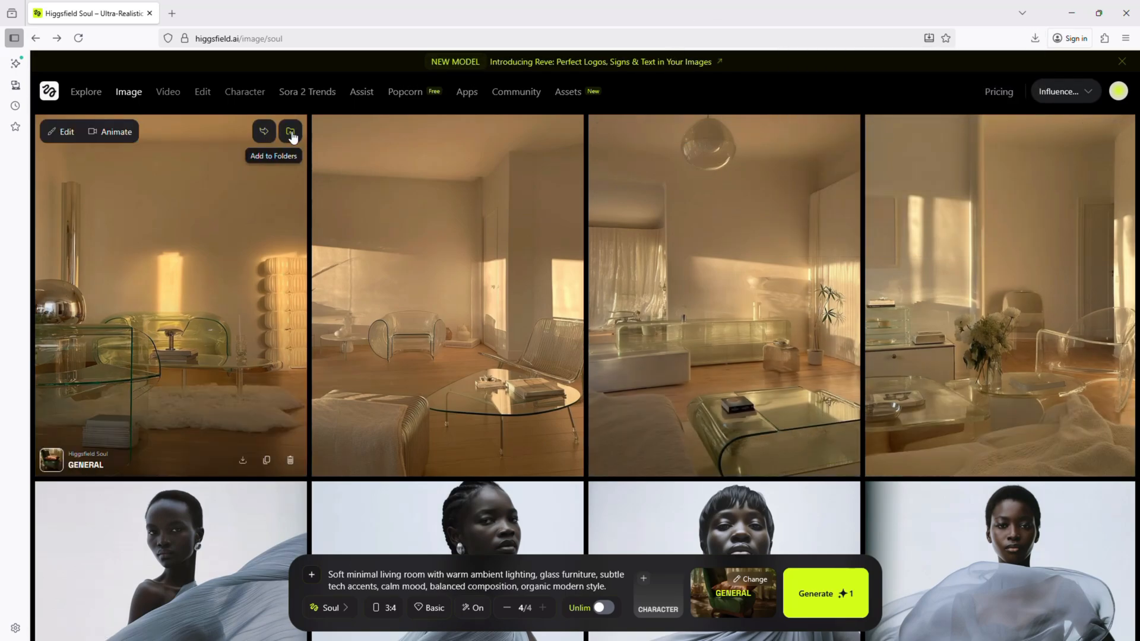
Add a living room image and a fabric portrait to the shared practice folder, then return to all assets.
click(290, 131)
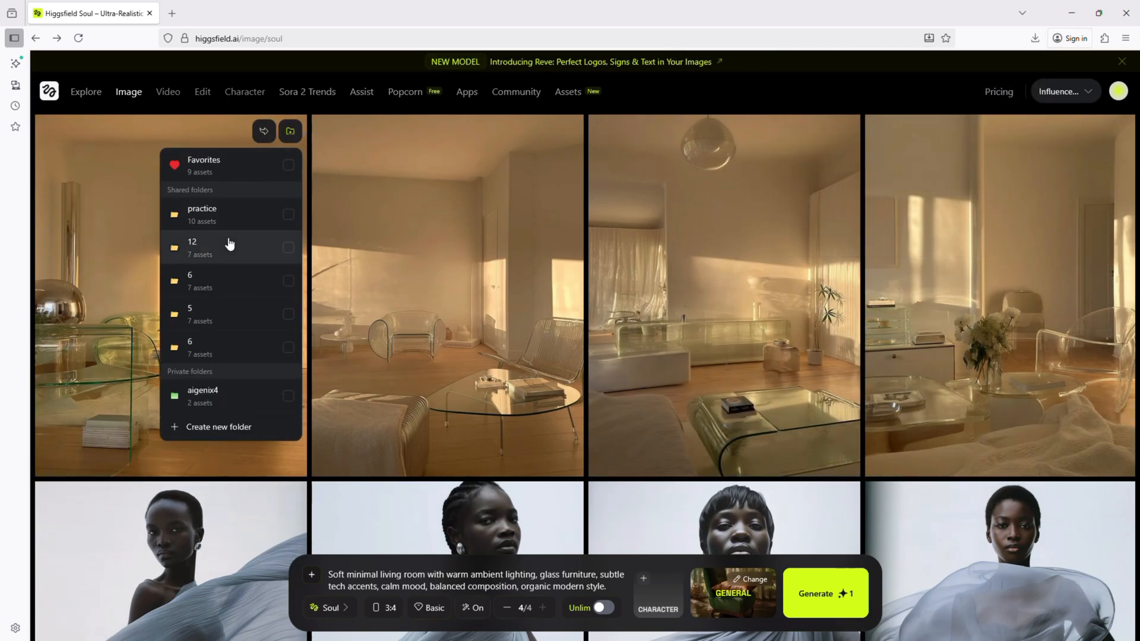
click(288, 214)
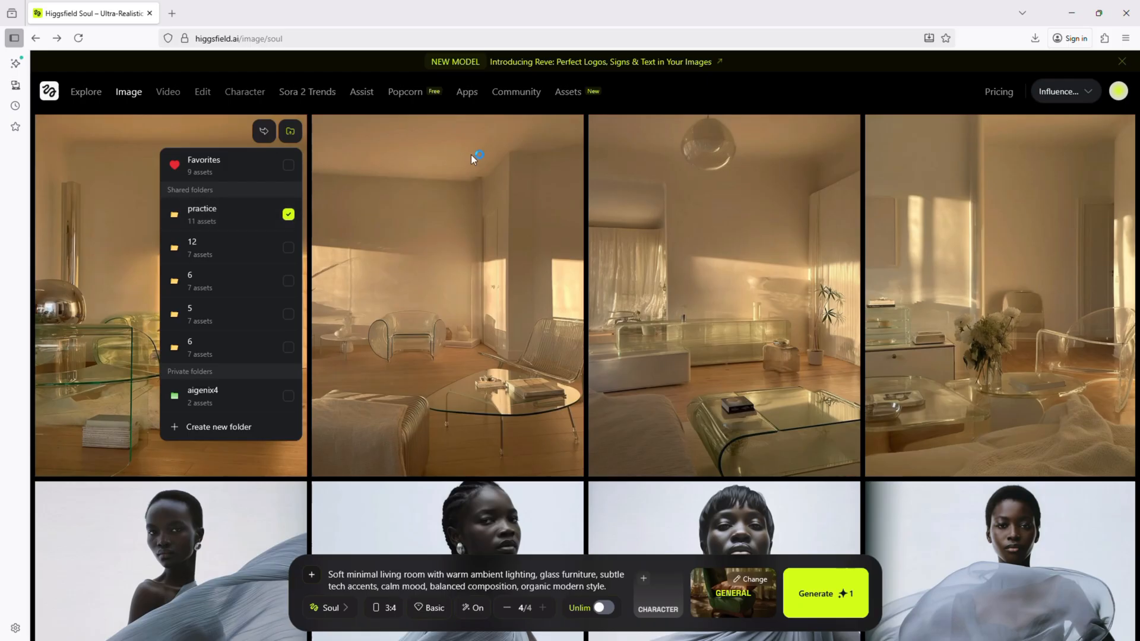
scroll(down, 3)
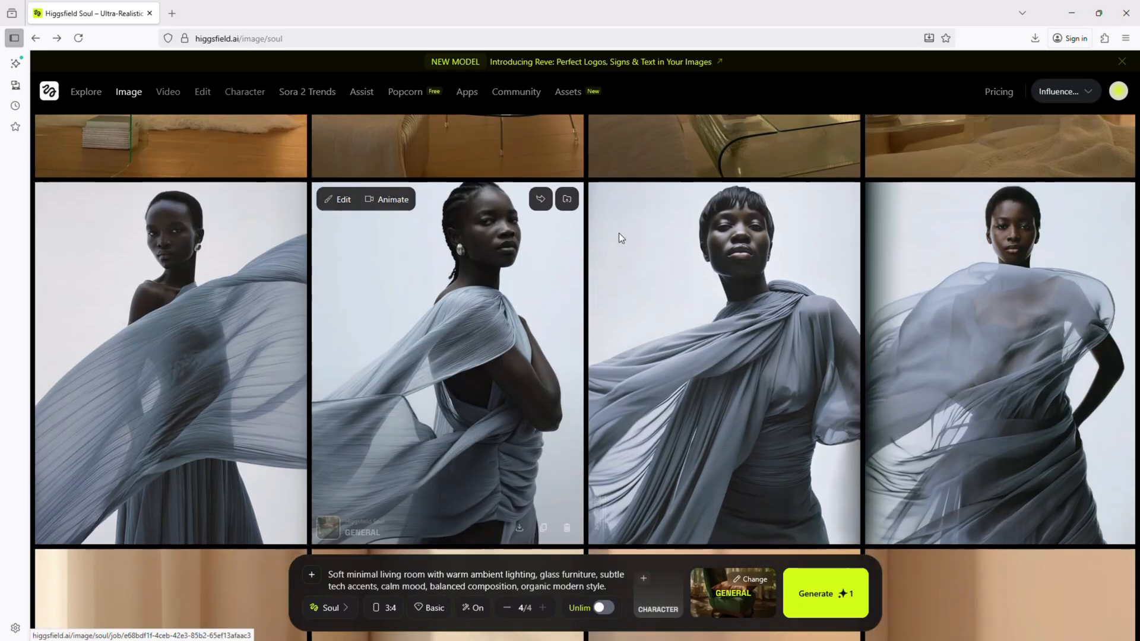
click(566, 198)
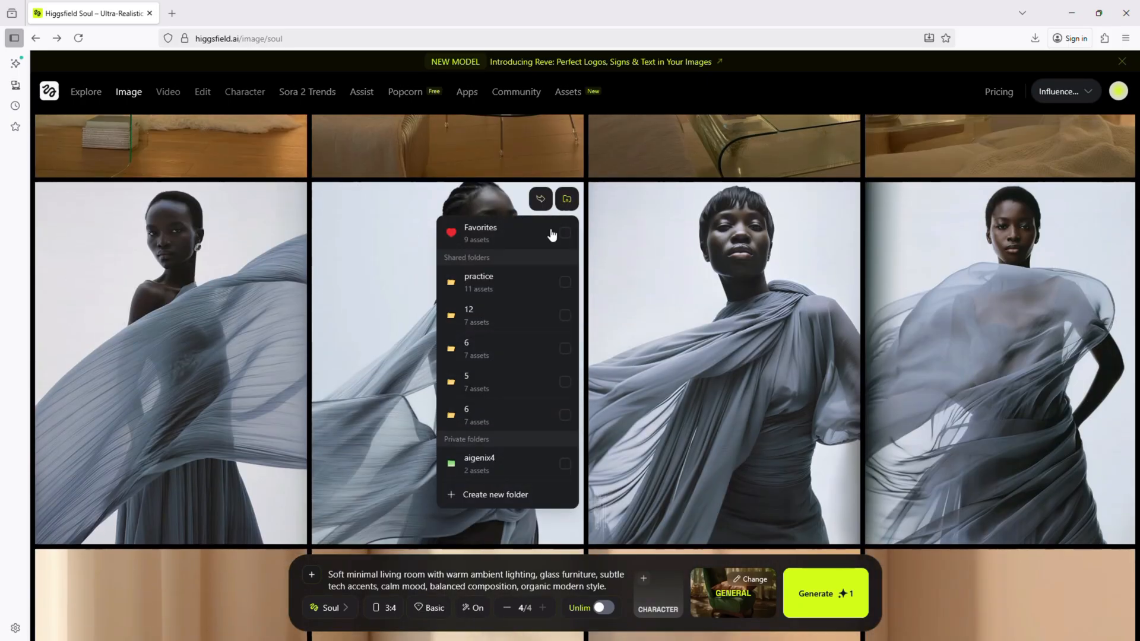
click(565, 282)
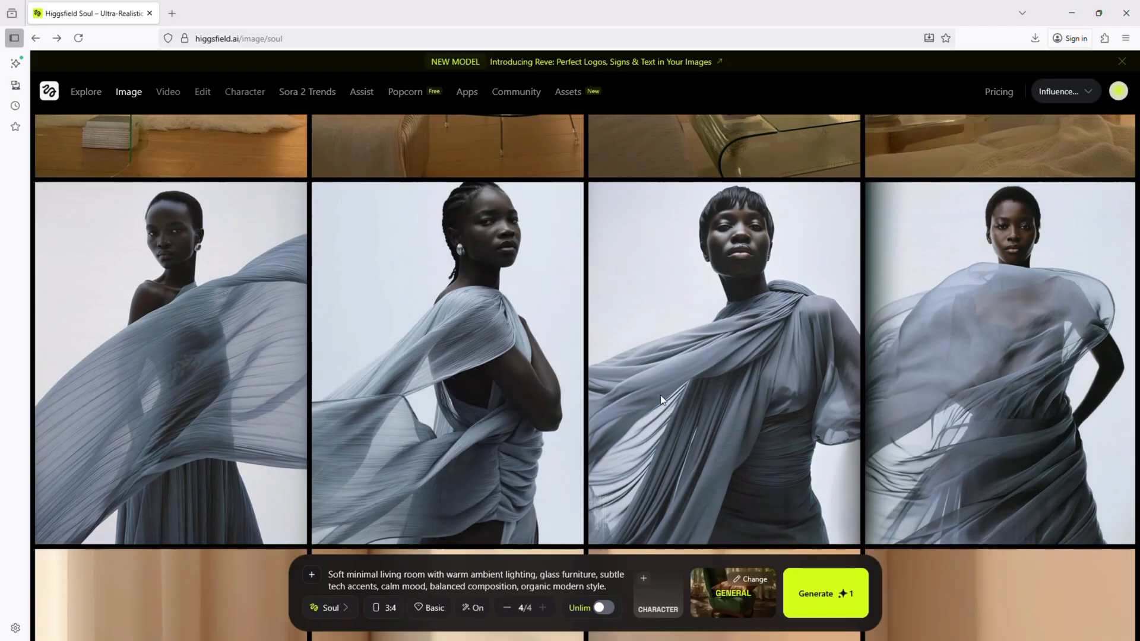
click(568, 92)
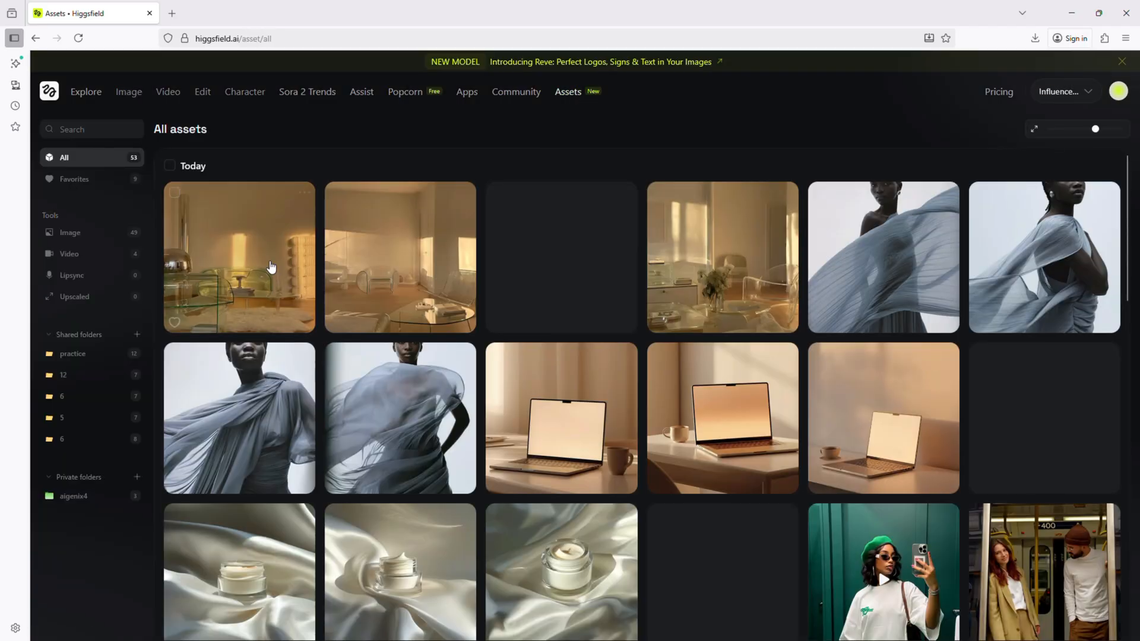
File the first living room image into shared folder 6 and view the practice folder's twelve images.
scroll(down, 3)
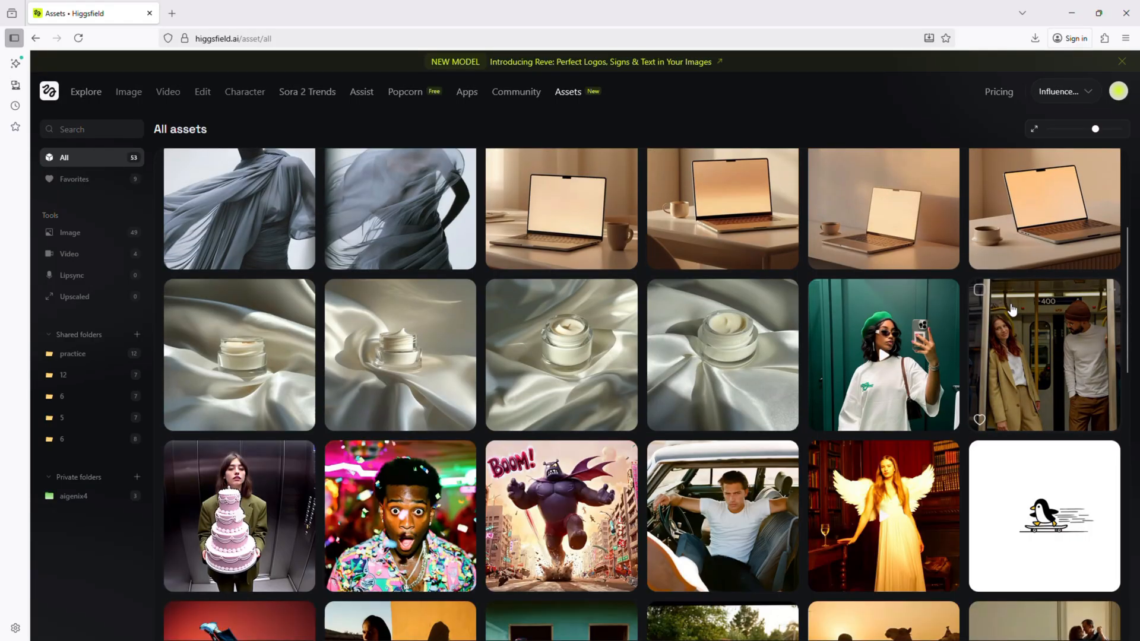
scroll(down, 3)
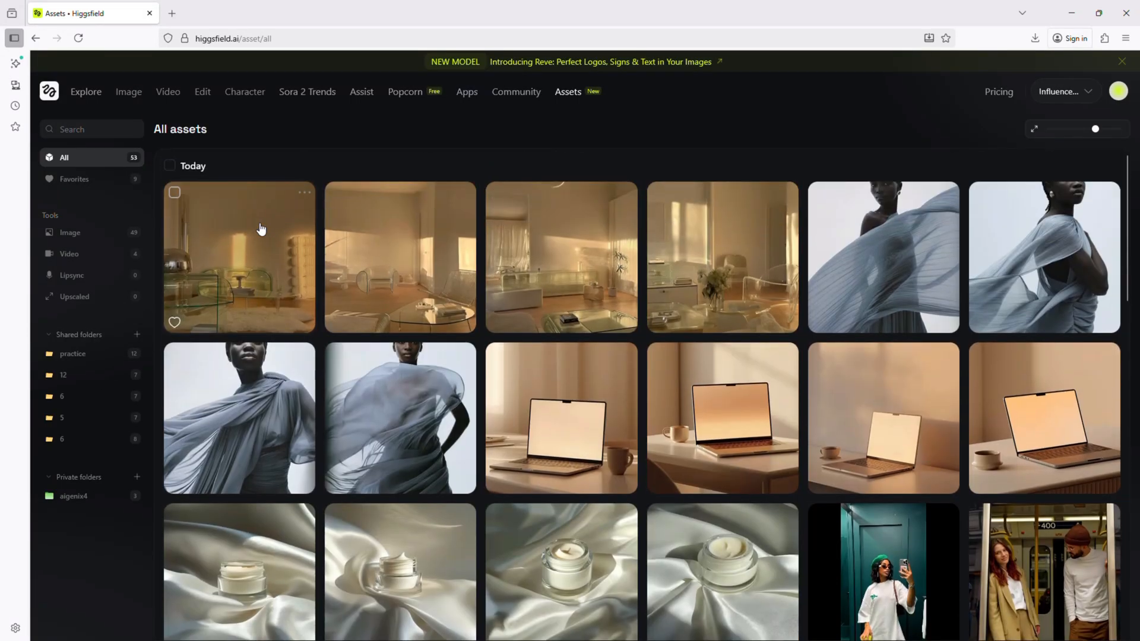
mouse_move(92, 377)
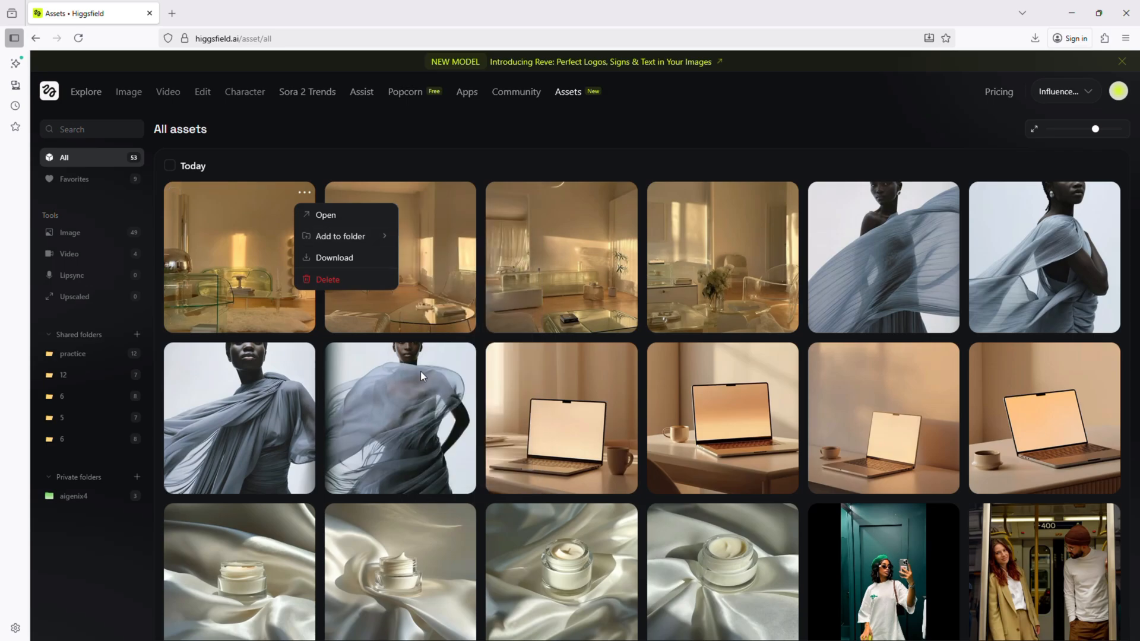
click(93, 460)
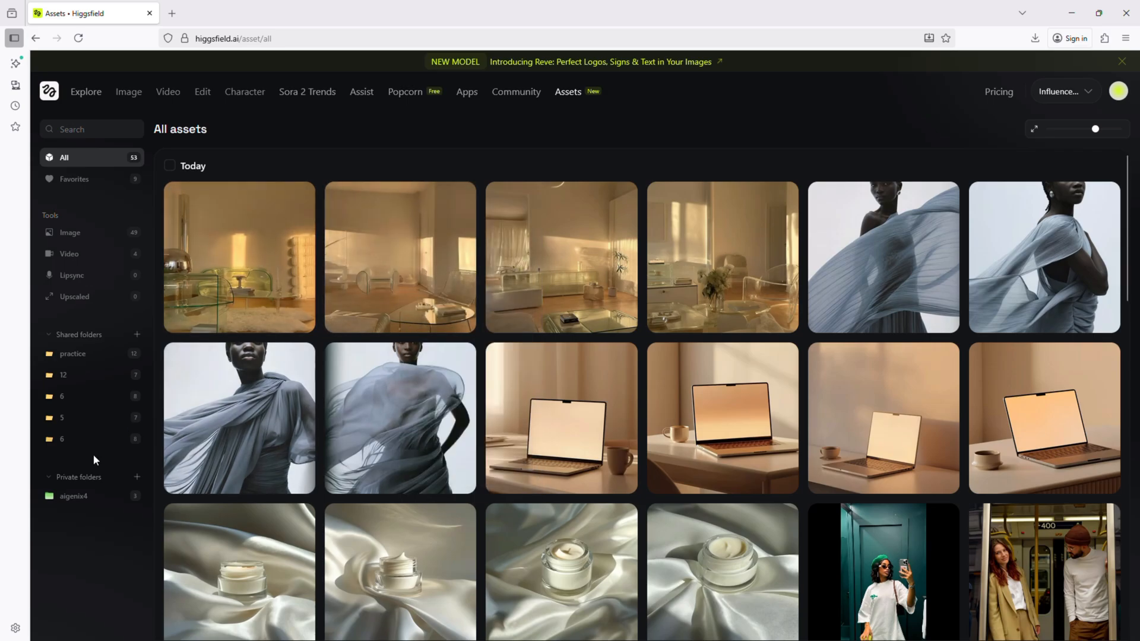
mouse_move(295, 369)
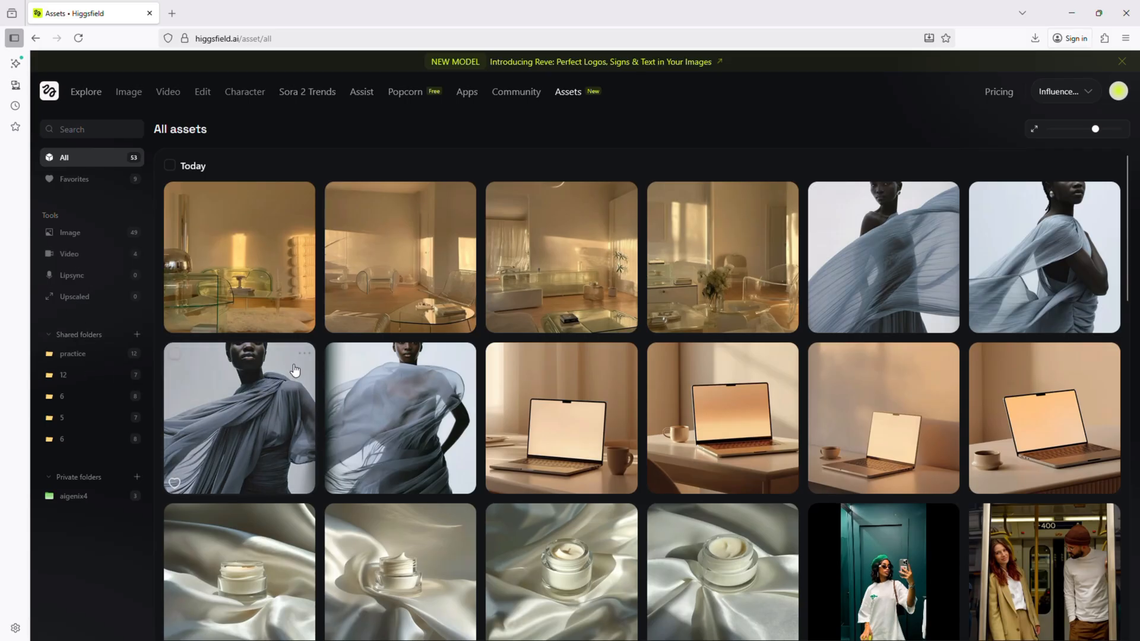
click(72, 354)
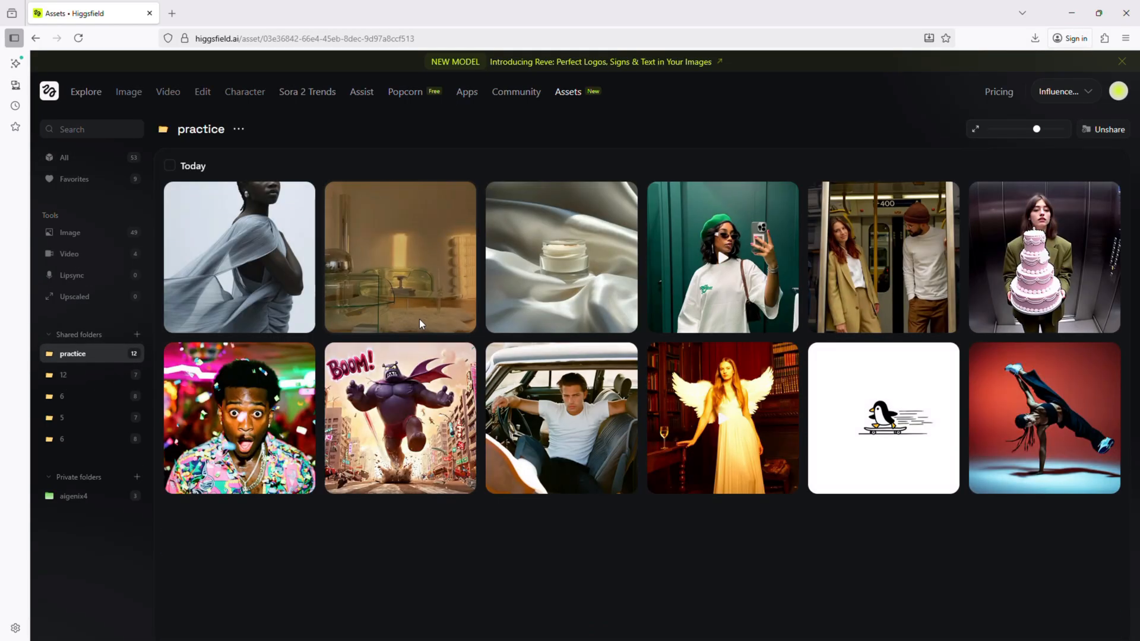
mouse_move(357, 424)
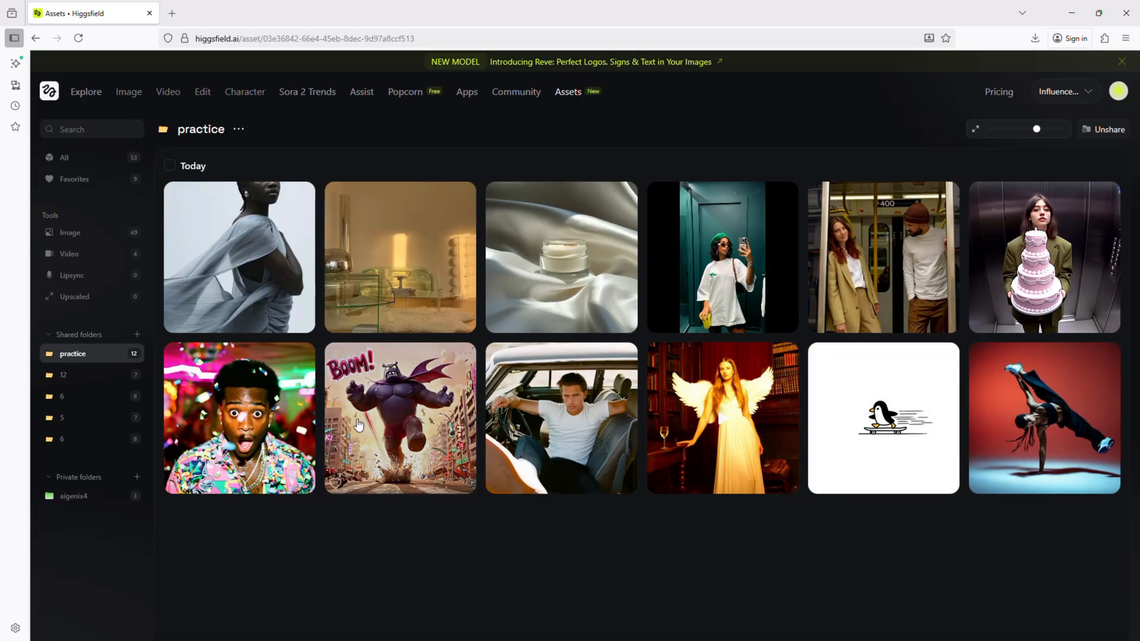
View shared folder 6, now holding eight images led by the living room shot.
click(62, 395)
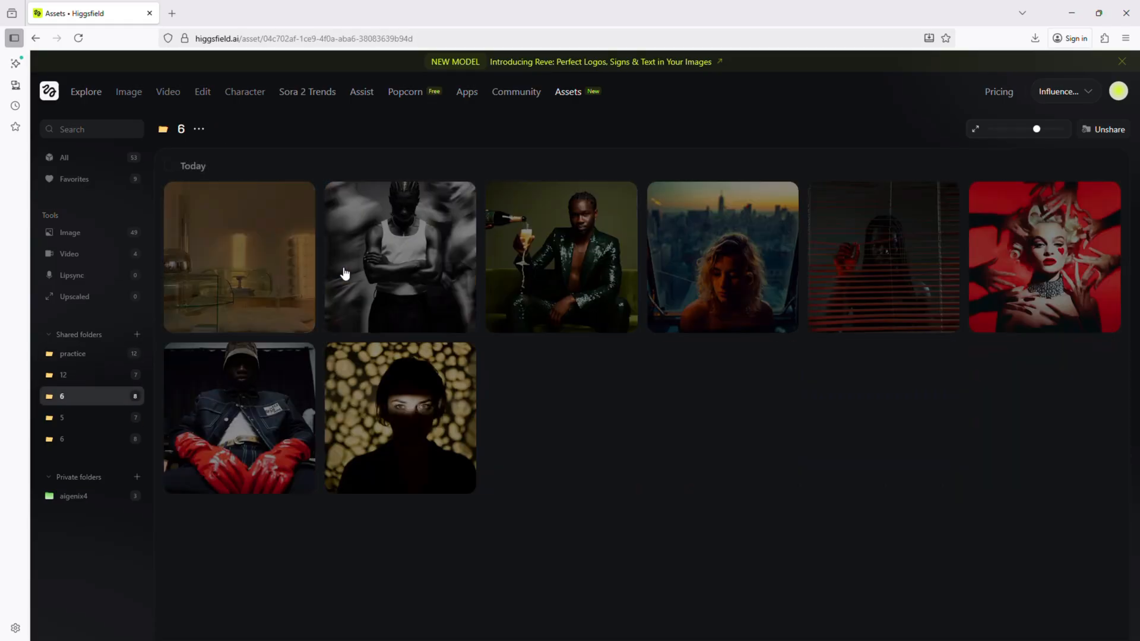